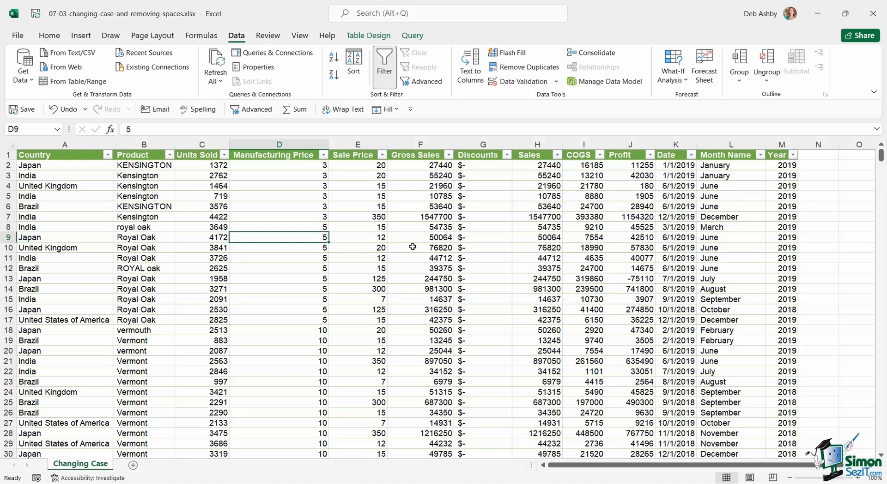
pyautogui.moveTo(173, 197)
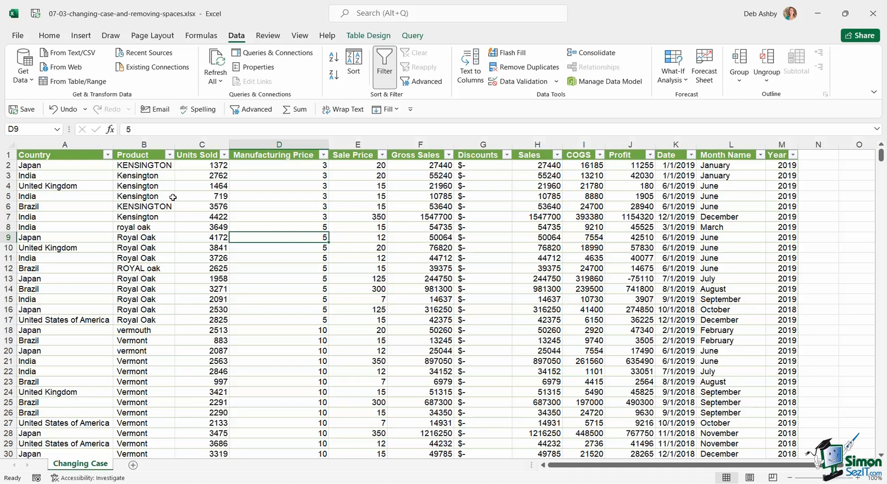
# - Inspect the Product column entries such as royal oak and nearby Manufacturing Price cells
pyautogui.click(144, 144)
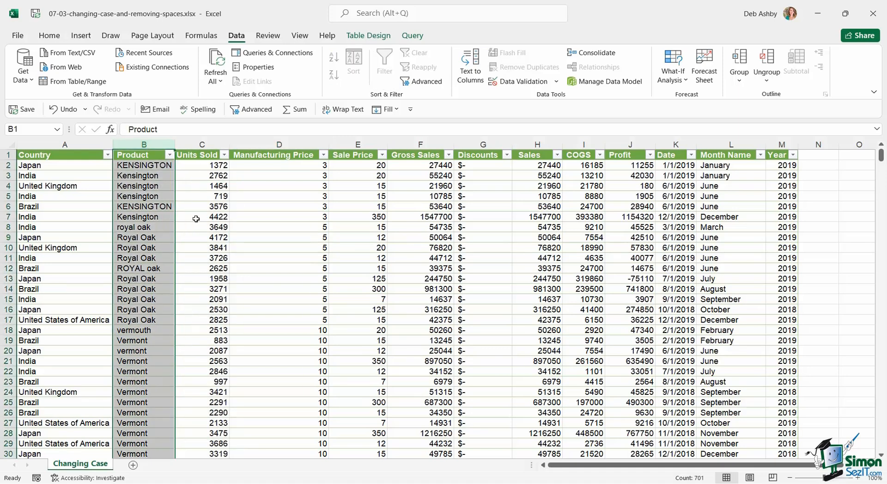
pyautogui.moveTo(299, 205)
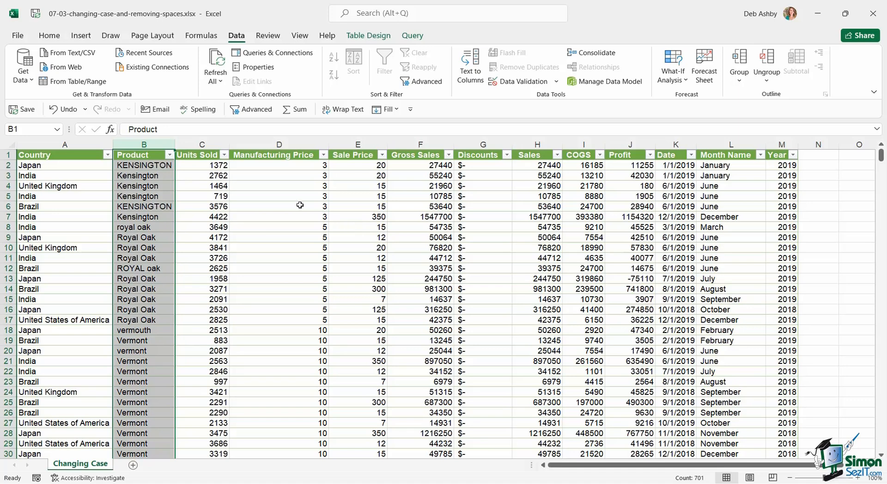
pyautogui.moveTo(189, 183)
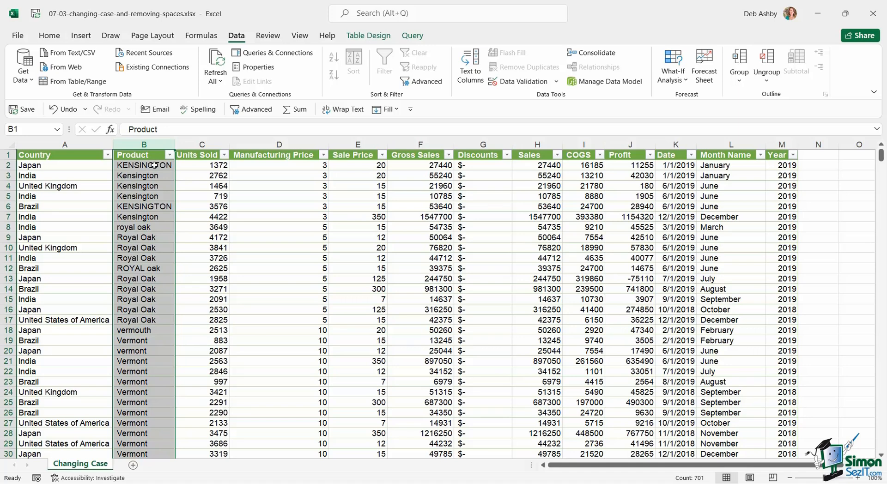
pyautogui.moveTo(154, 226)
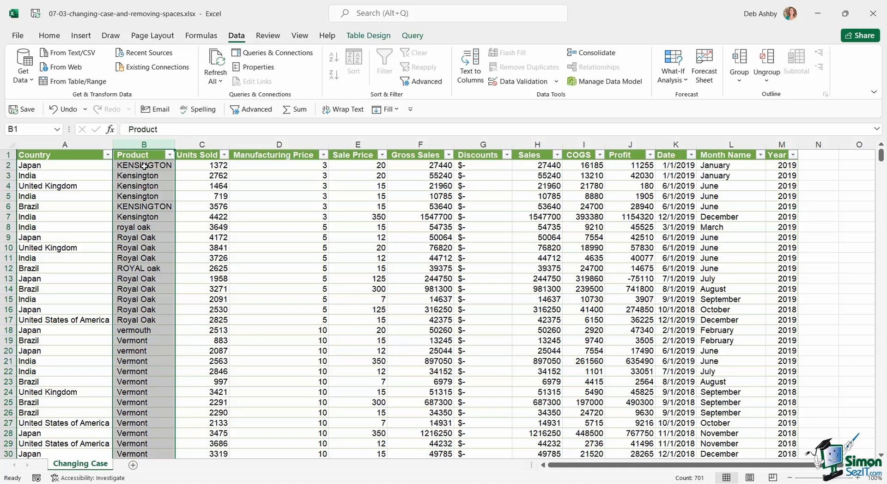
pyautogui.moveTo(137, 228)
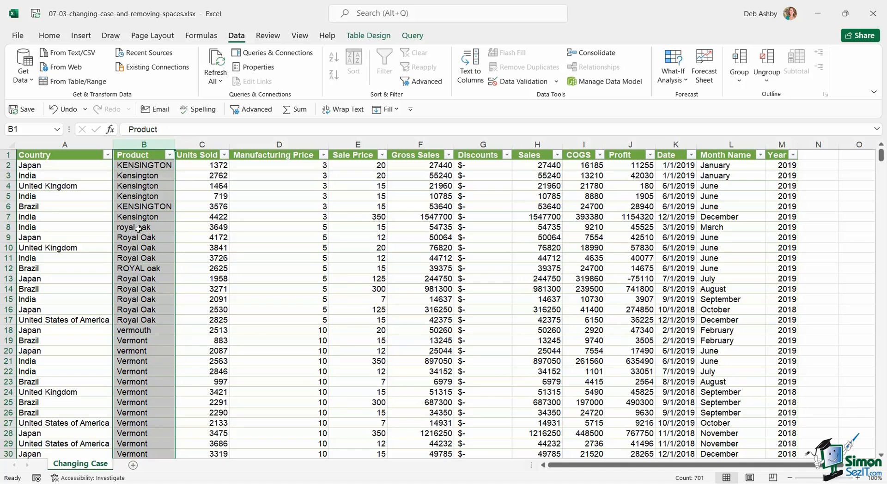
pyautogui.click(144, 226)
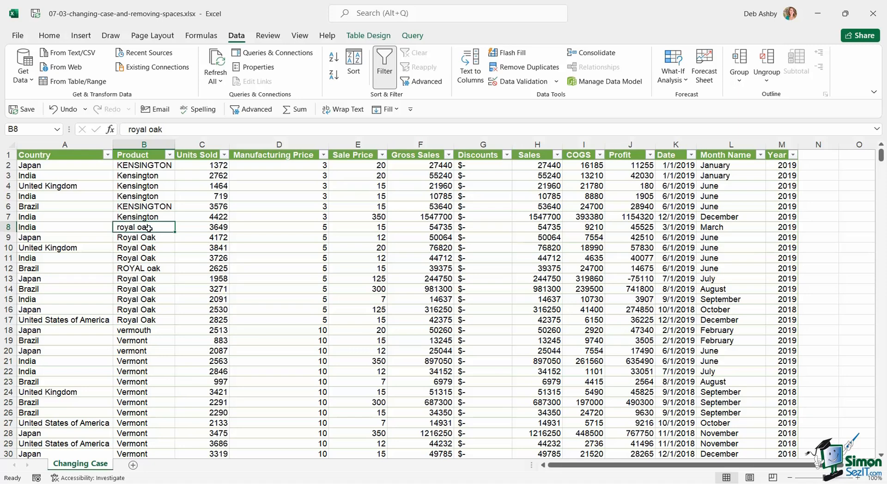
pyautogui.click(143, 155)
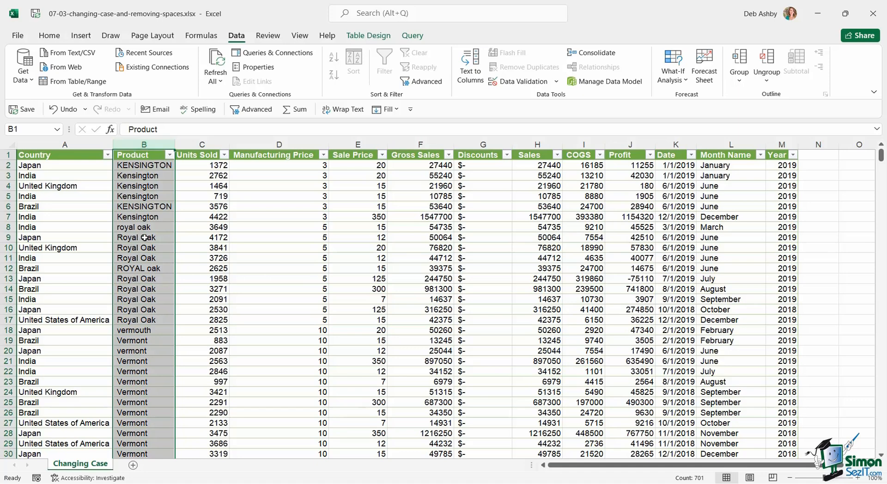
pyautogui.moveTo(130, 247)
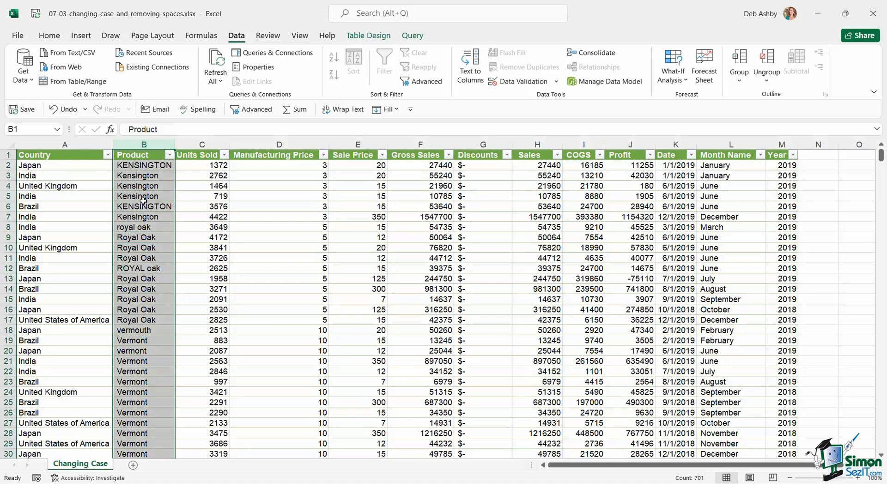
pyautogui.moveTo(155, 186)
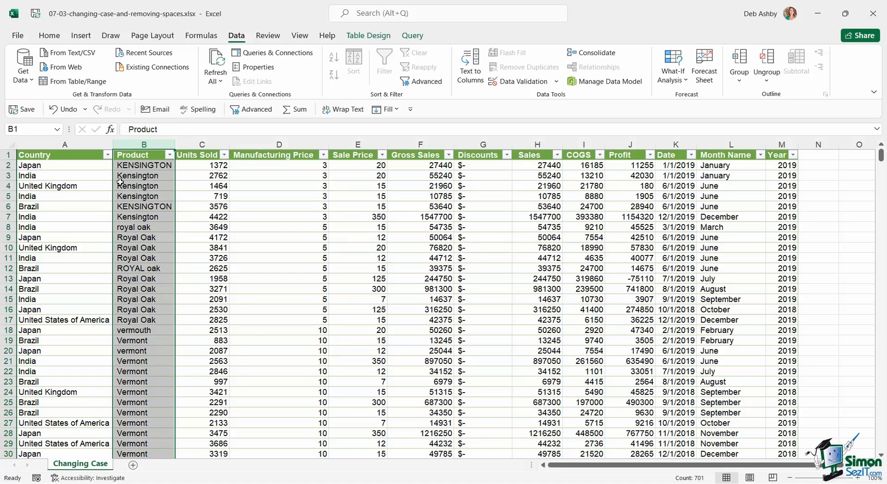
pyautogui.moveTo(144, 258)
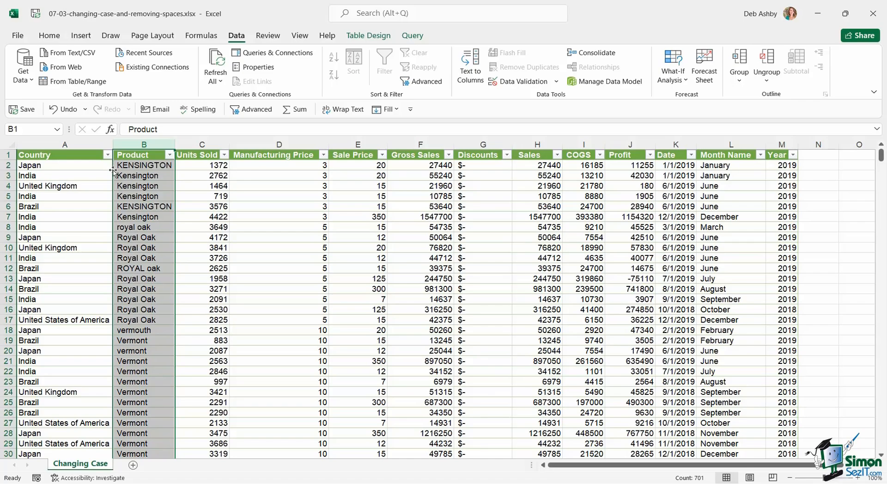
pyautogui.moveTo(159, 242)
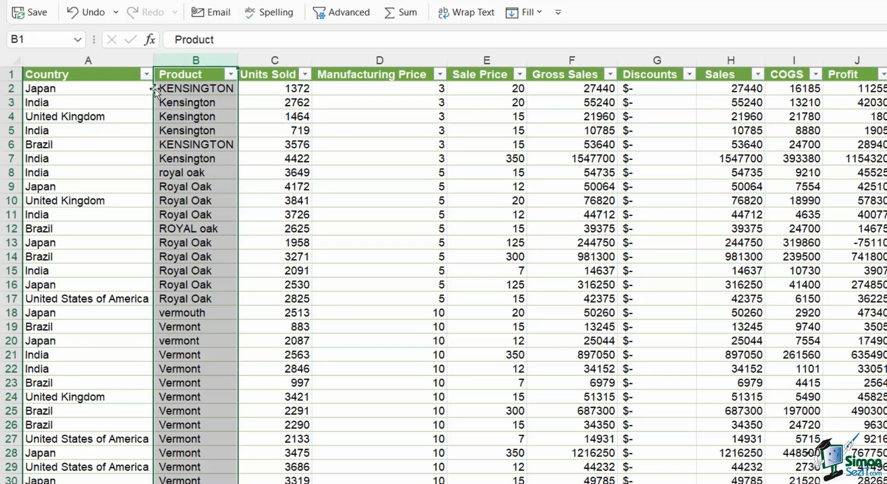
pyautogui.moveTo(157, 148)
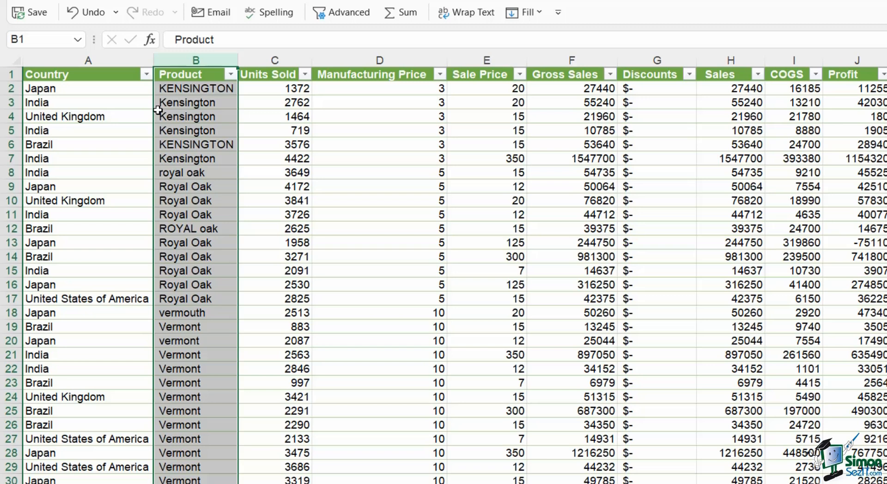
pyautogui.moveTo(202, 133)
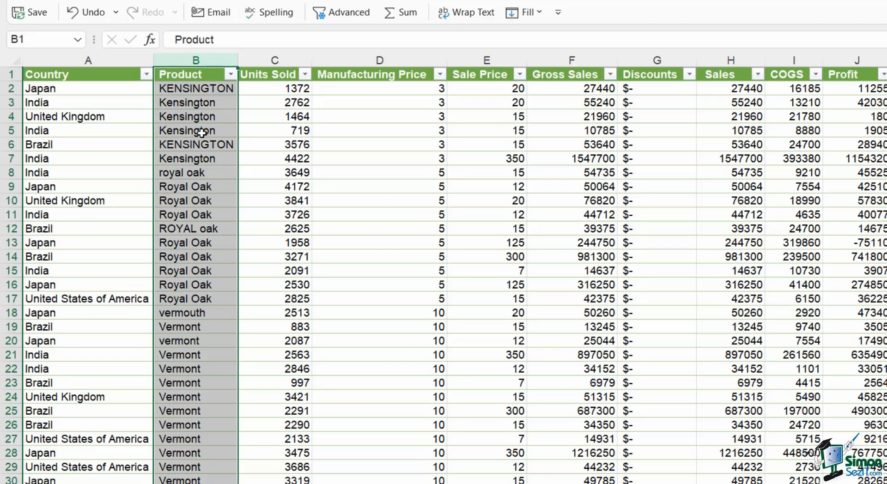
pyautogui.moveTo(188, 203)
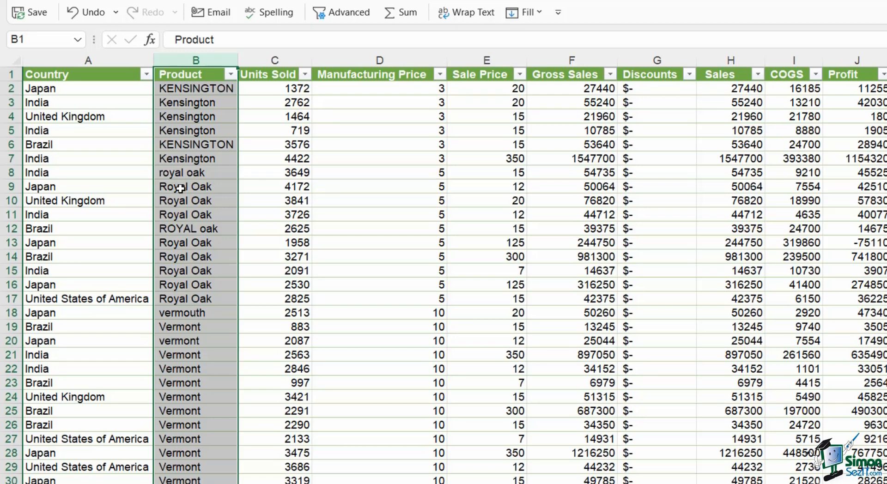
pyautogui.moveTo(183, 202)
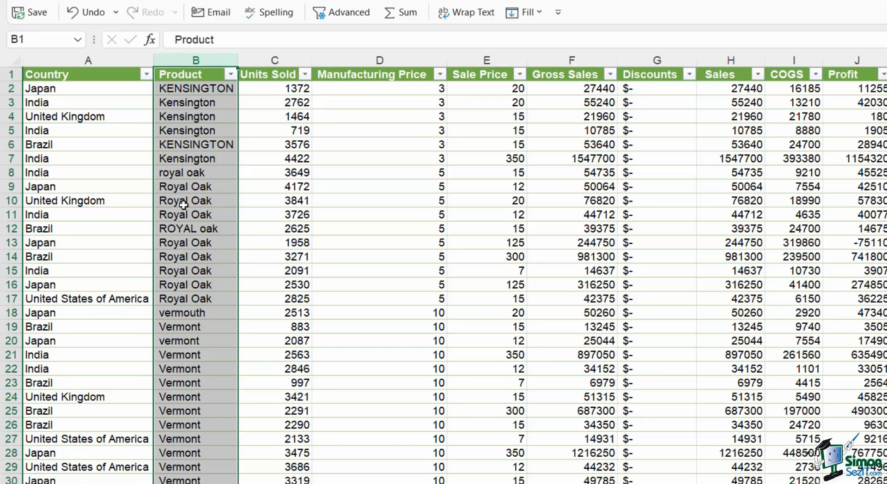
pyautogui.moveTo(235, 91)
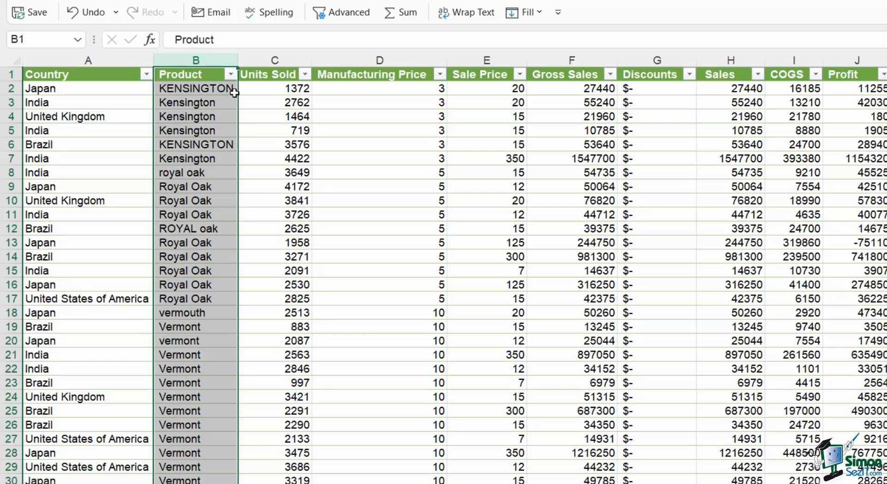
pyautogui.moveTo(224, 141)
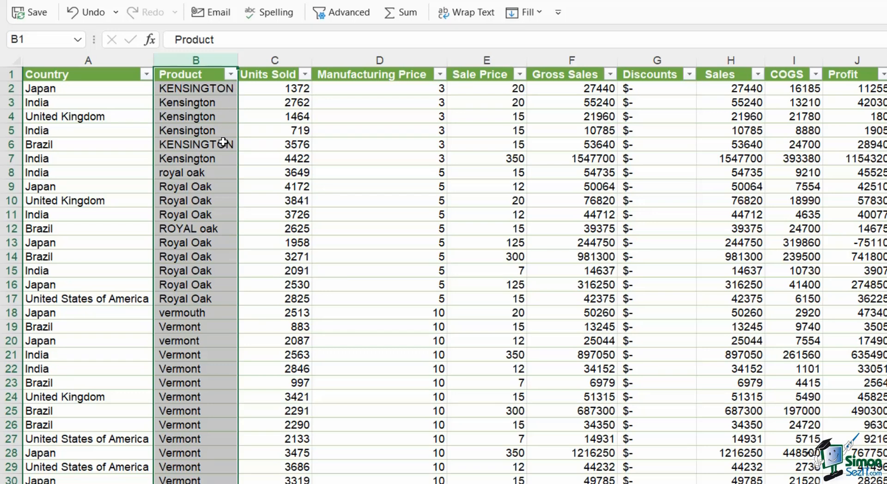
pyautogui.moveTo(244, 126)
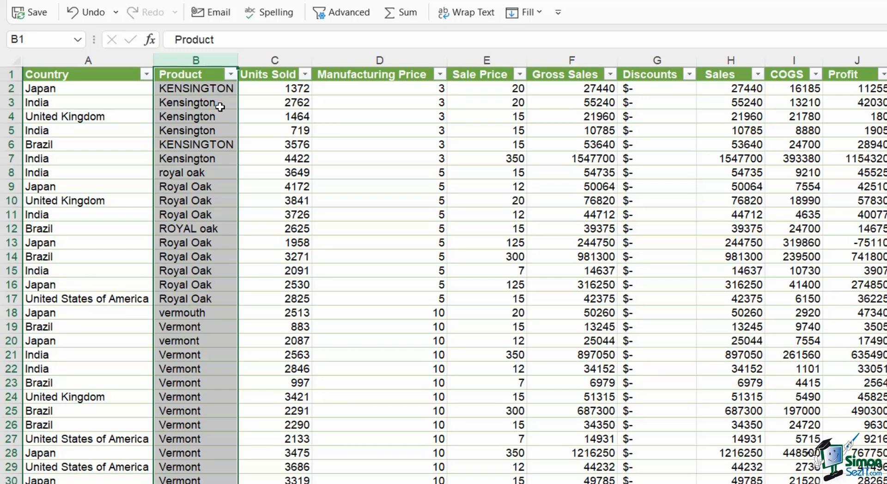
pyautogui.moveTo(225, 109)
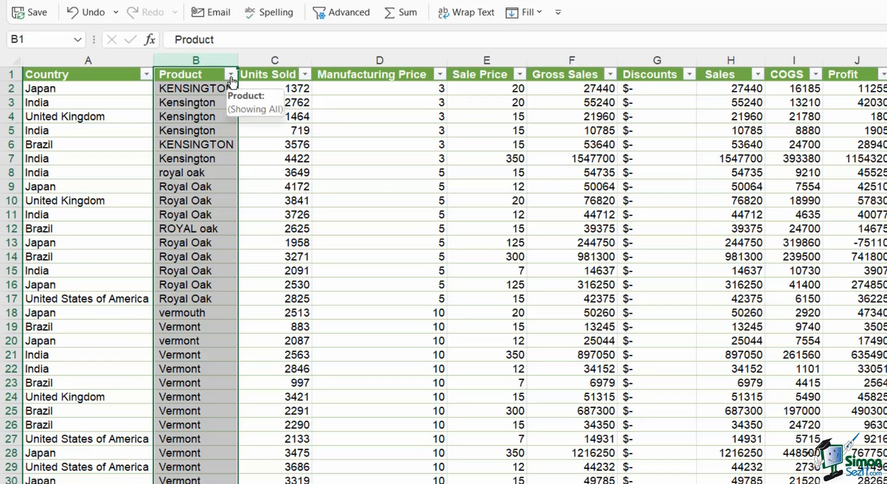
pyautogui.moveTo(195, 88)
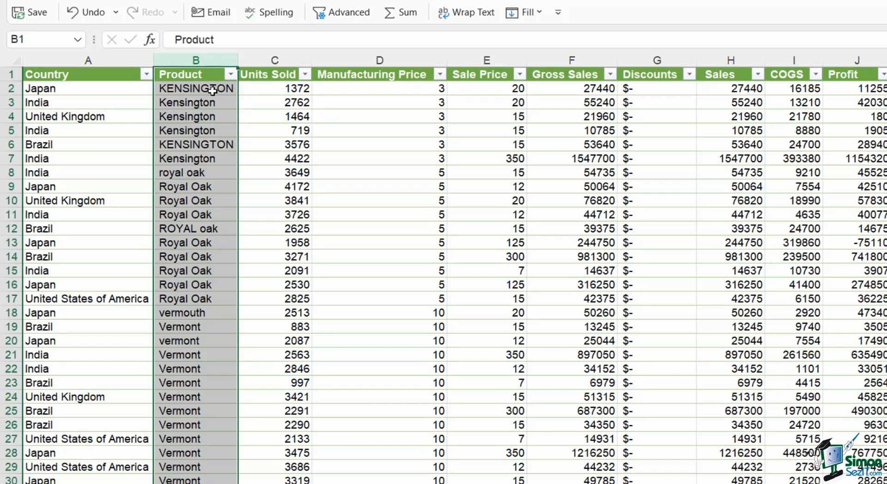
pyautogui.moveTo(203, 103)
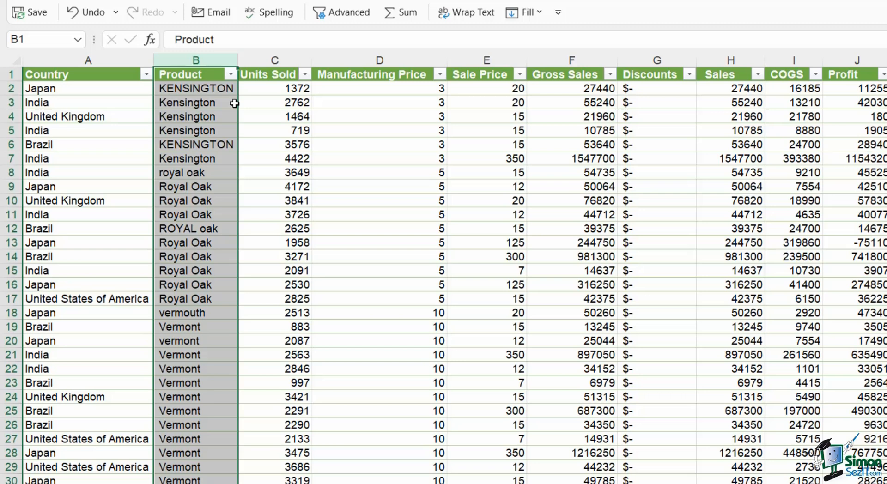
pyautogui.moveTo(210, 103)
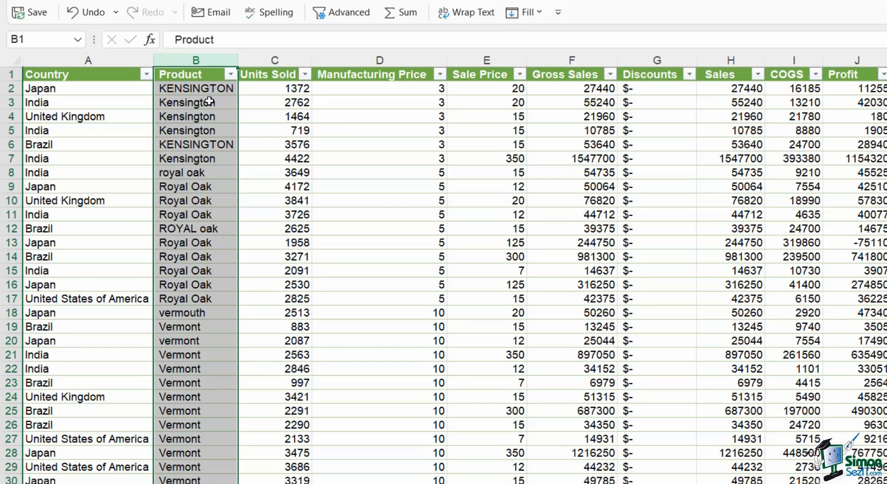
pyautogui.moveTo(207, 141)
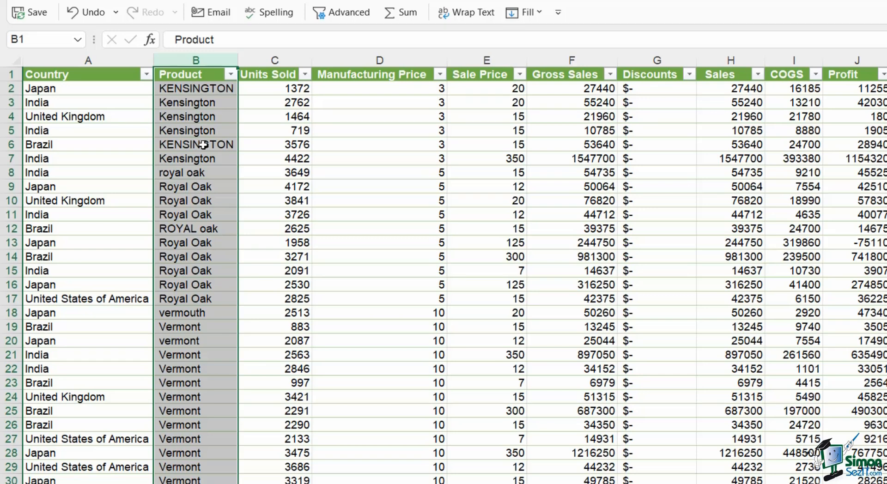
pyautogui.moveTo(200, 130)
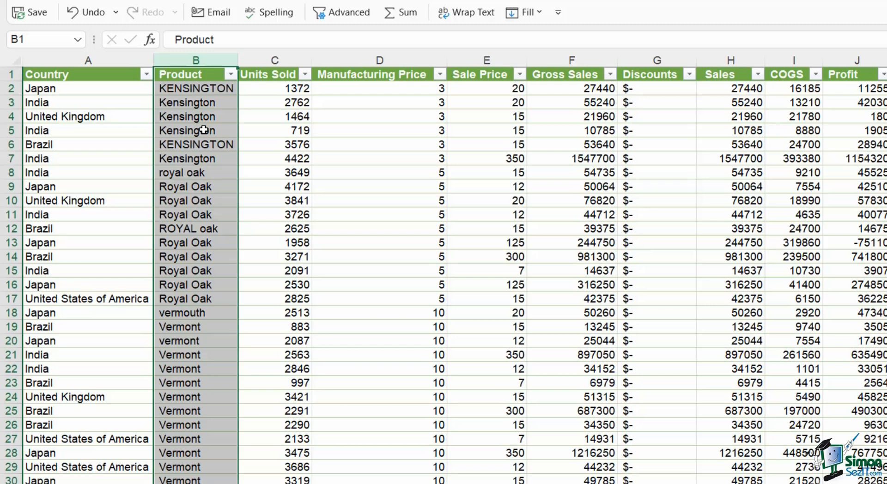
pyautogui.moveTo(192, 115)
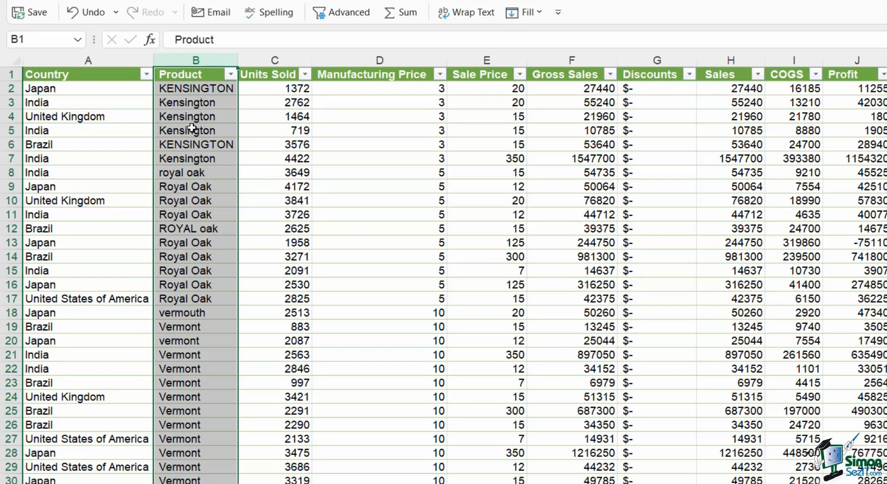
pyautogui.click(379, 144)
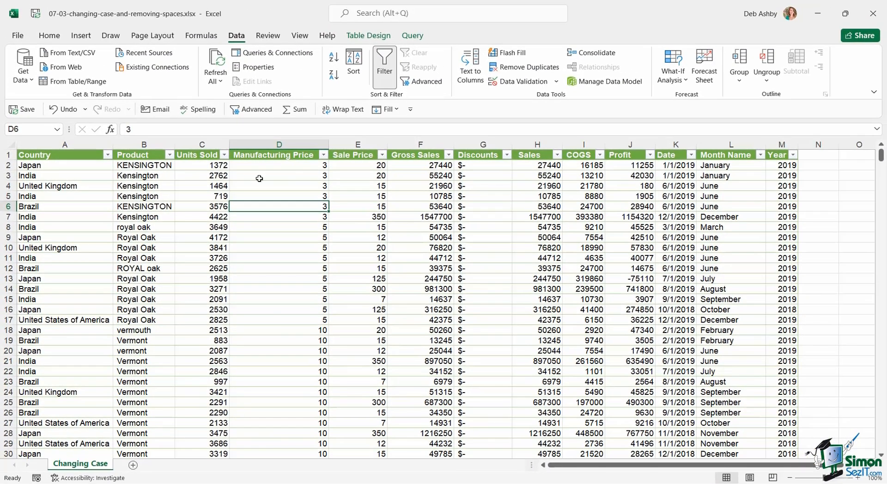
pyautogui.click(278, 175)
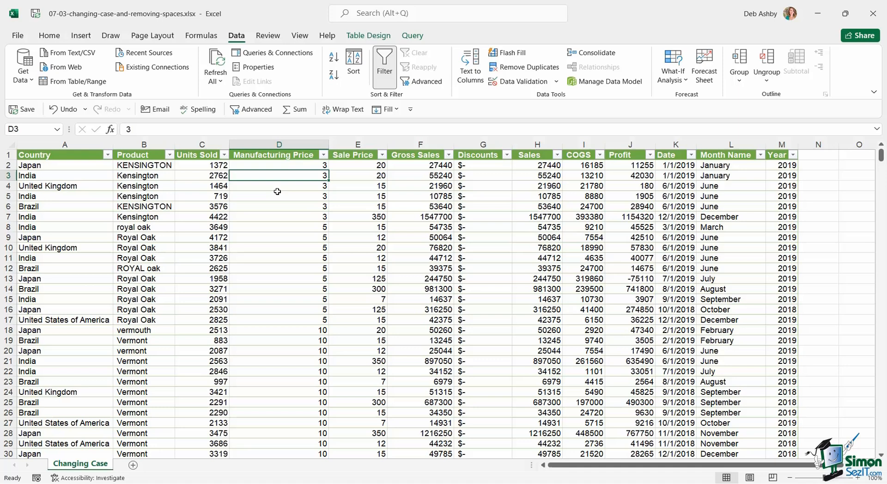
pyautogui.click(278, 196)
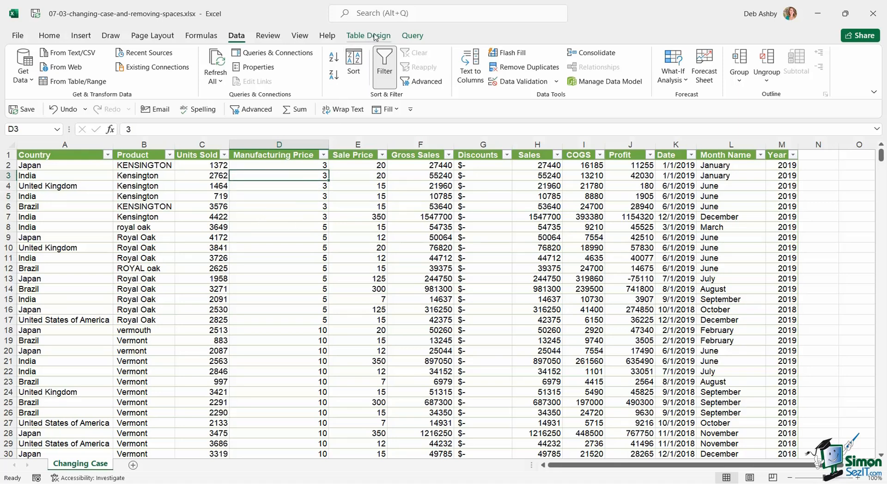
# - Convert the sales table to a normal range, confirming removal of its query link
pyautogui.click(368, 35)
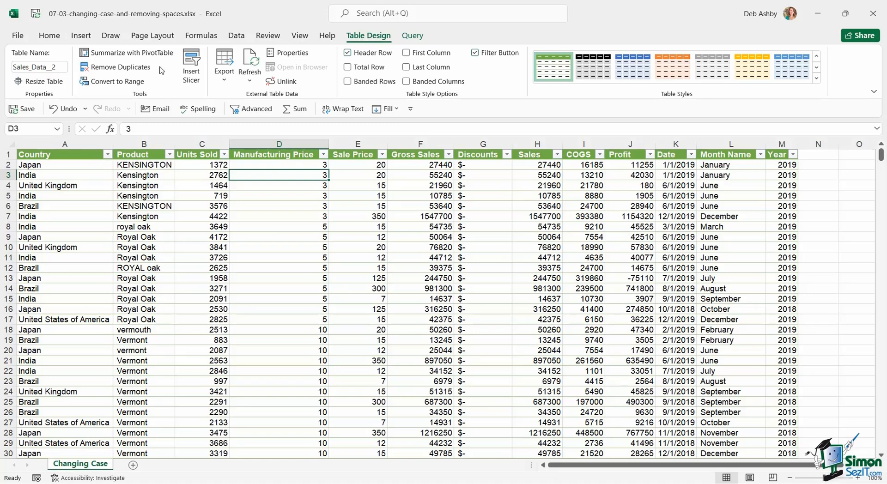
pyautogui.moveTo(113, 82)
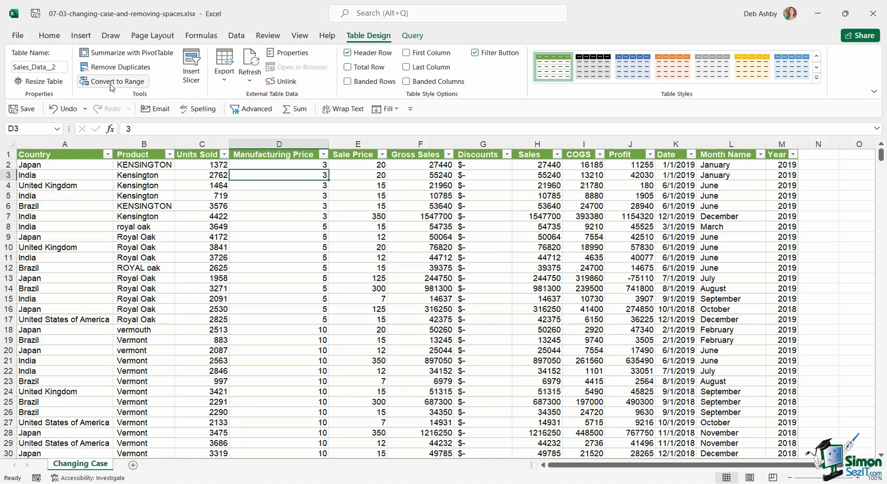
pyautogui.click(116, 82)
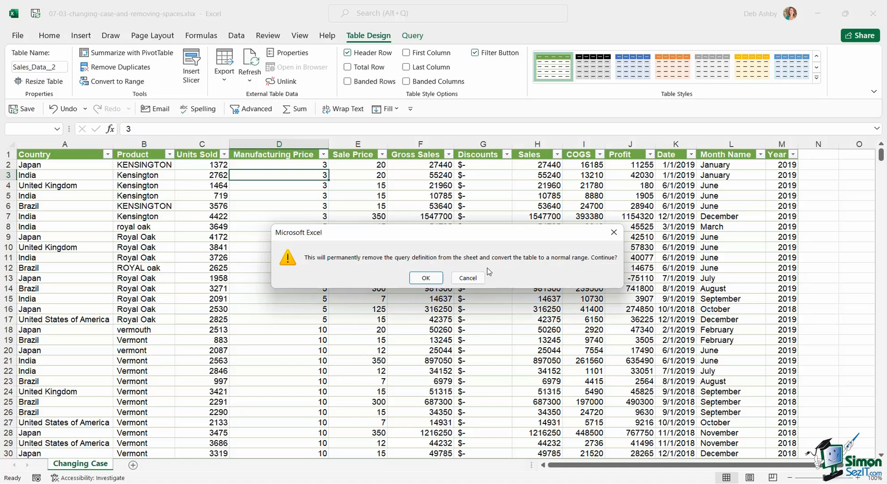
pyautogui.click(425, 278)
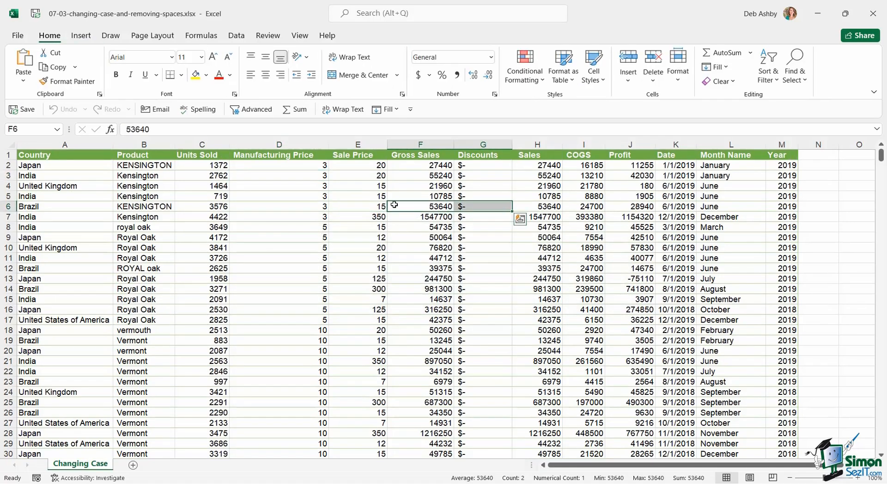
pyautogui.click(144, 217)
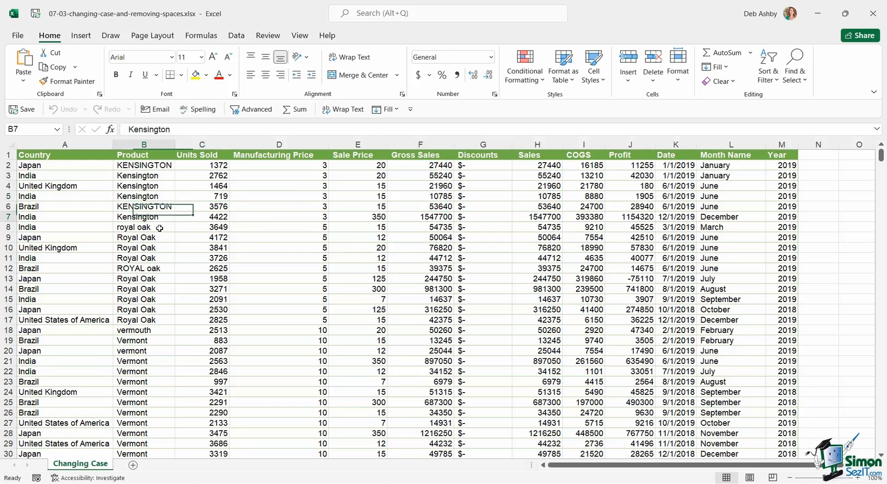
pyautogui.click(144, 206)
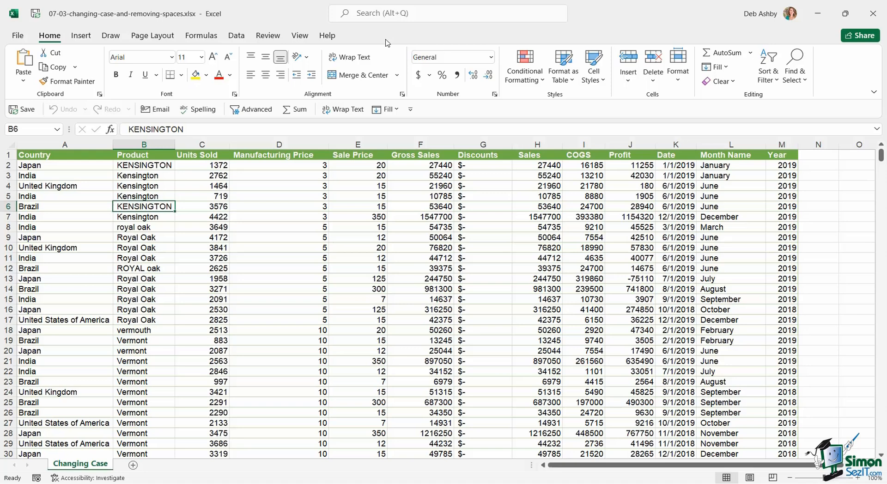
pyautogui.click(278, 226)
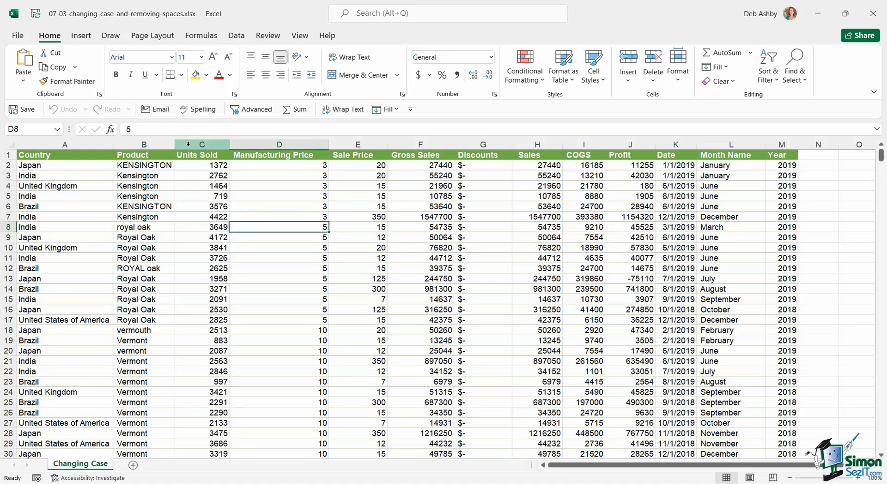
pyautogui.click(201, 144)
pyautogui.write('Helper')
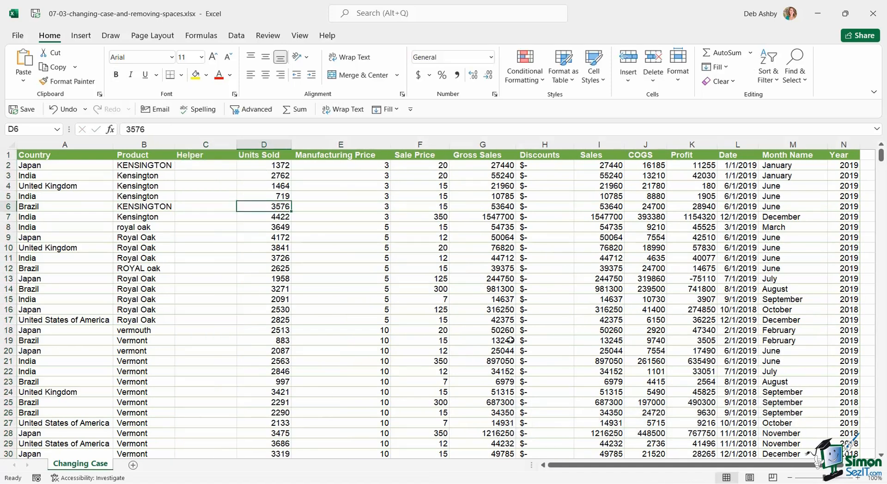
# - Begin a PROPER formula in the first Helper cell C2
pyautogui.click(205, 166)
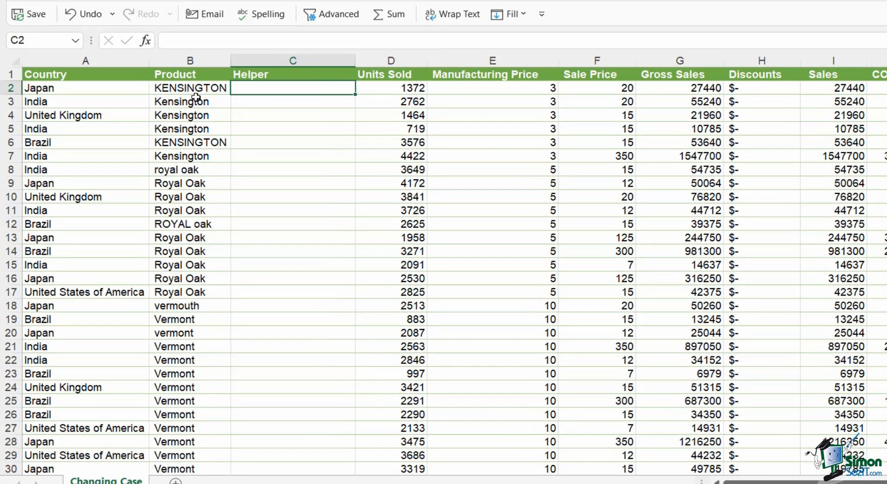
pyautogui.moveTo(191, 211)
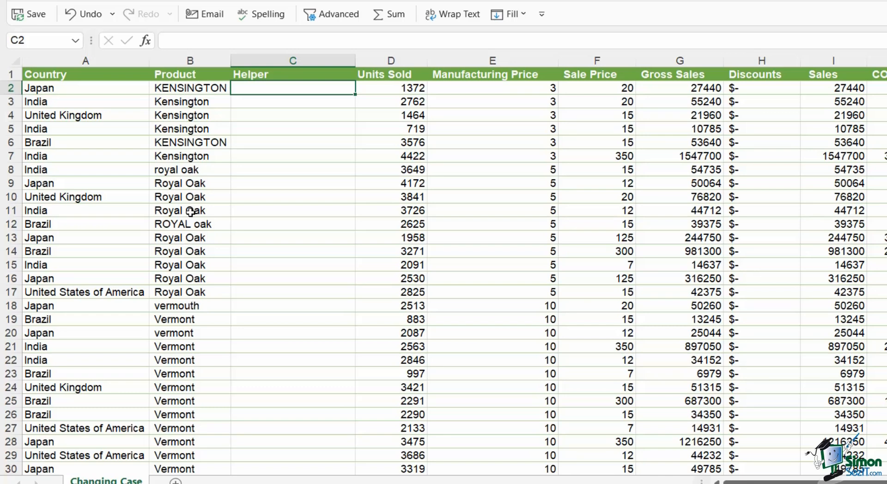
pyautogui.moveTo(349, 189)
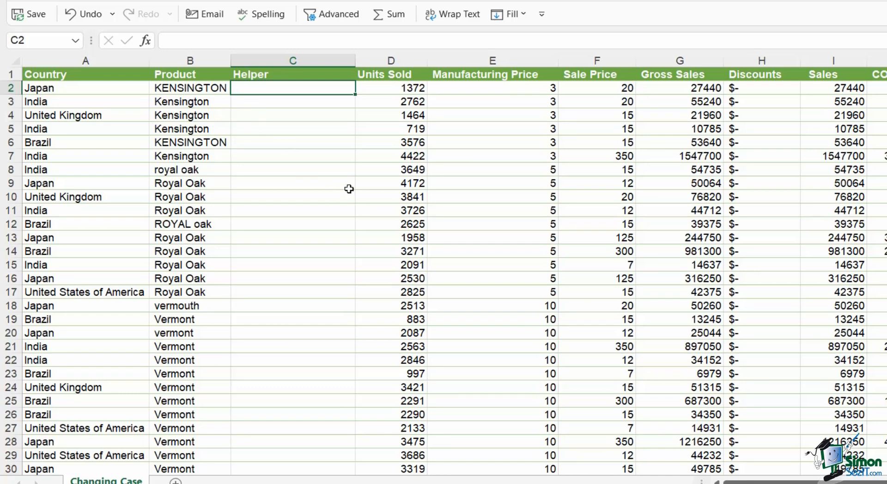
pyautogui.write('=PROPE')
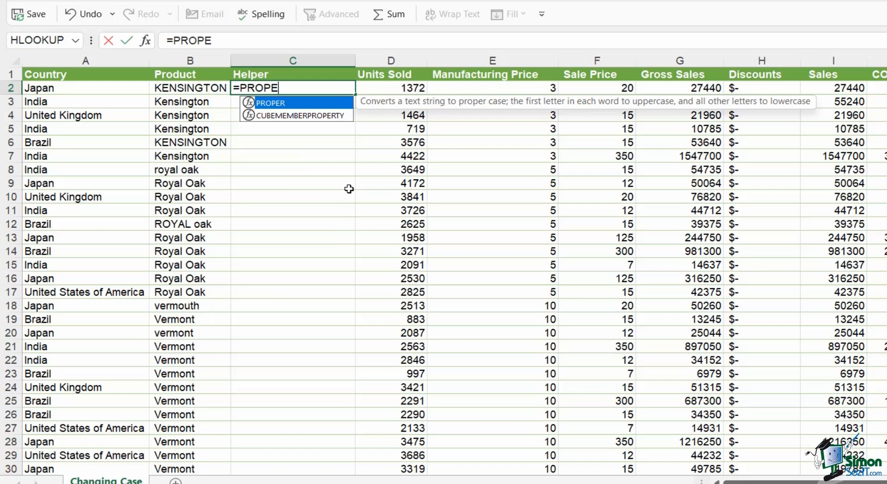
# - Enter =PROPER(B2) in C2 and fill it down the whole Helper column
pyautogui.write('R')
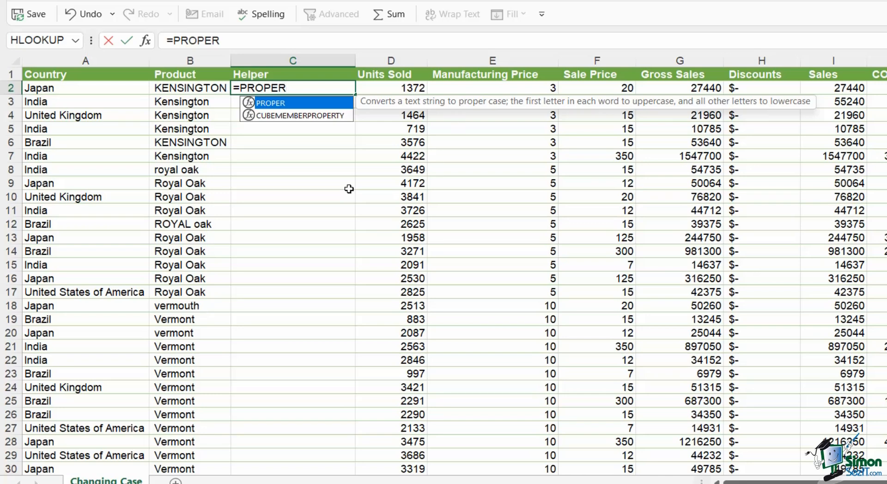
pyautogui.write('(')
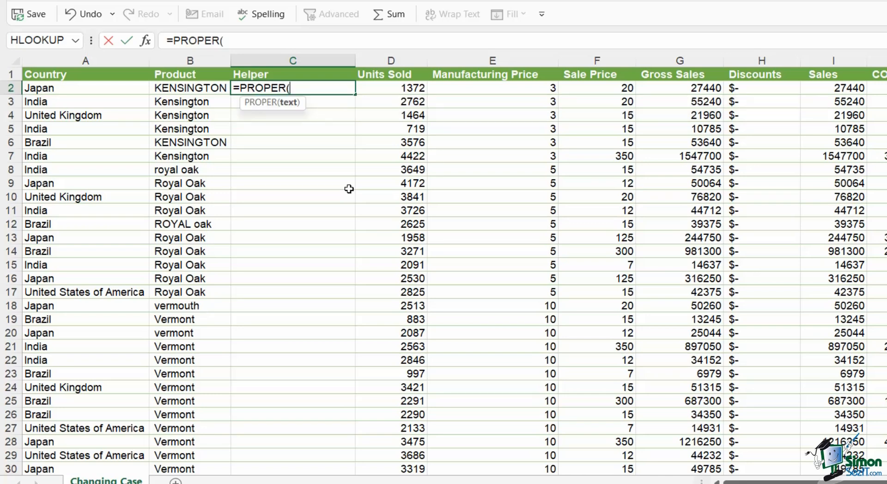
pyautogui.moveTo(202, 90)
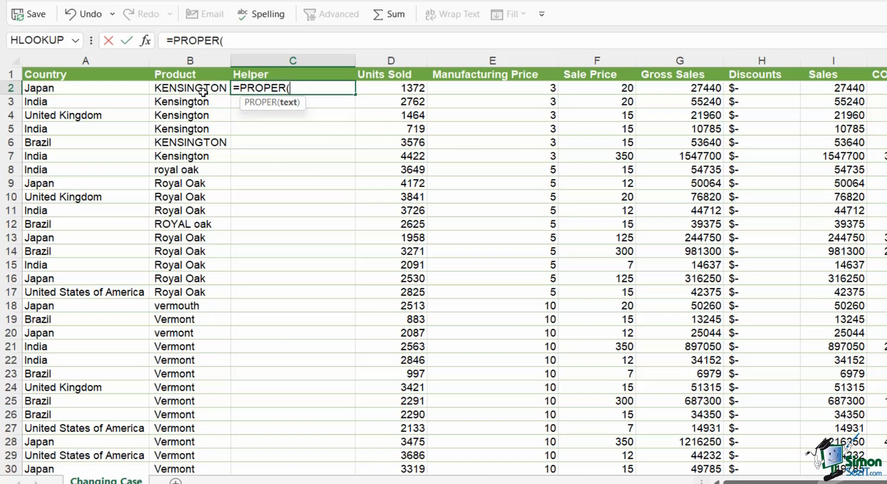
pyautogui.click(189, 87)
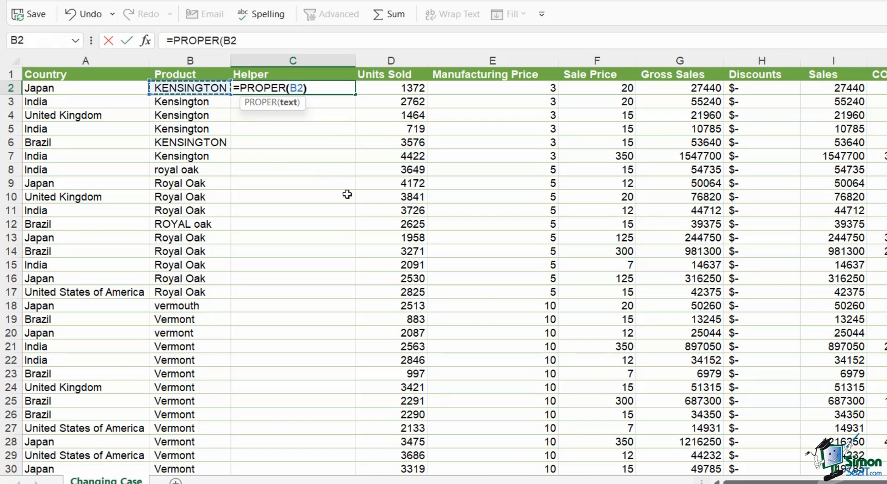
pyautogui.press('Enter')
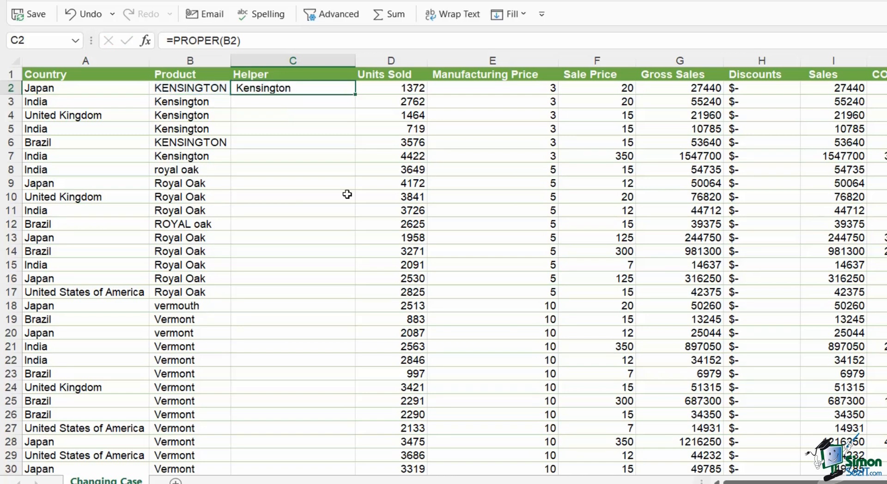
pyautogui.moveTo(354, 95)
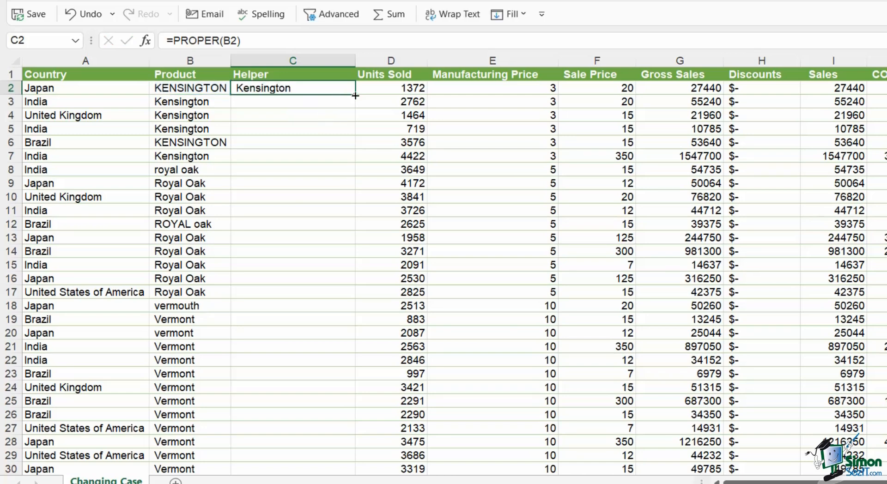
pyautogui.moveTo(355, 95); pyautogui.dragTo(355, 468)
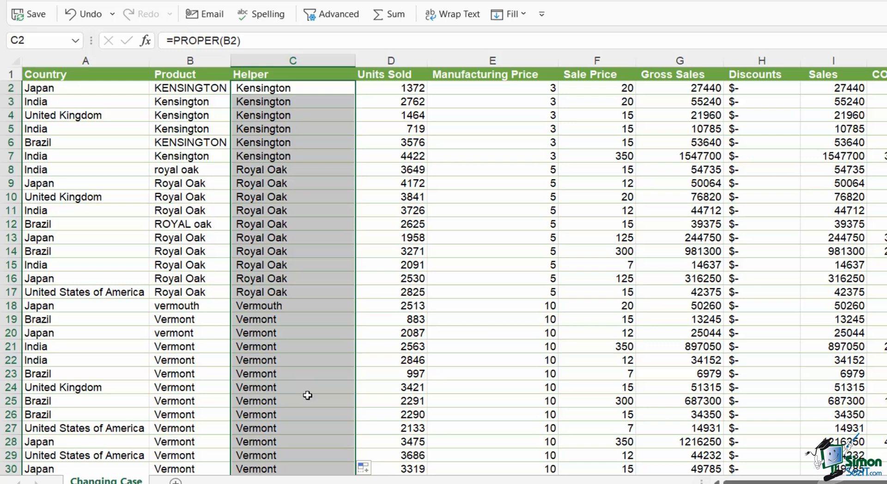
pyautogui.moveTo(266, 87)
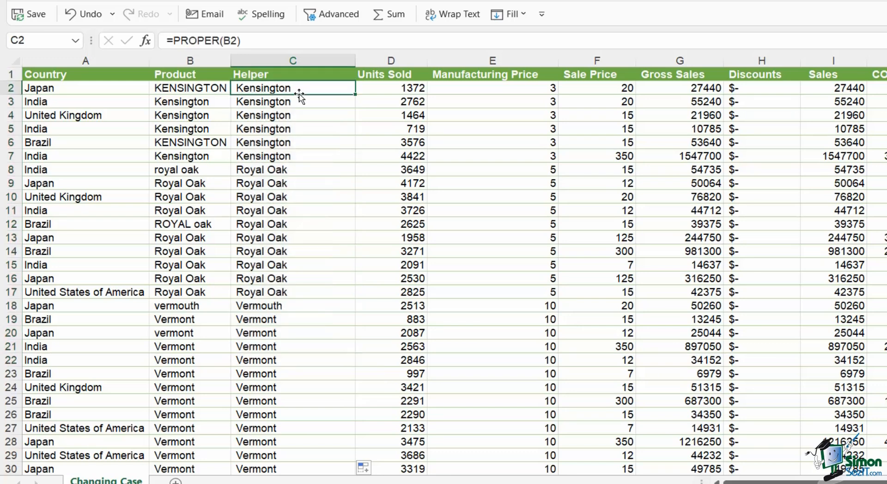
pyautogui.doubleClick(293, 88)
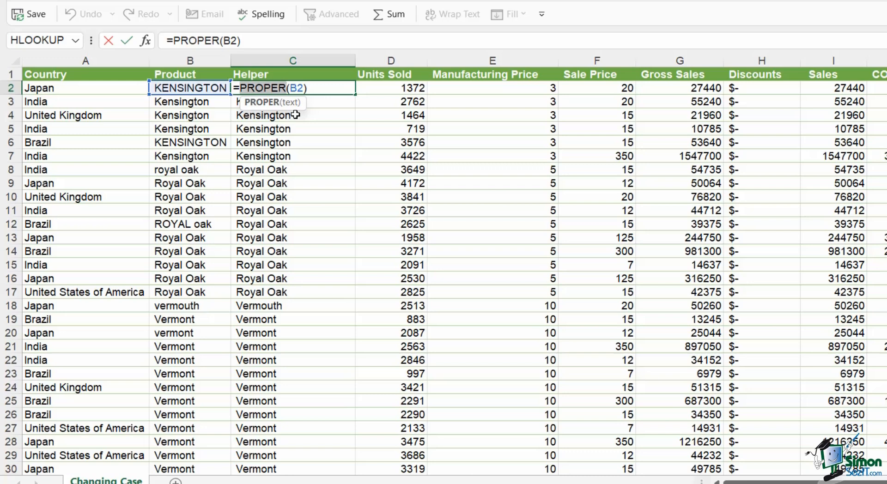
pyautogui.write('=UPPER(B2)')
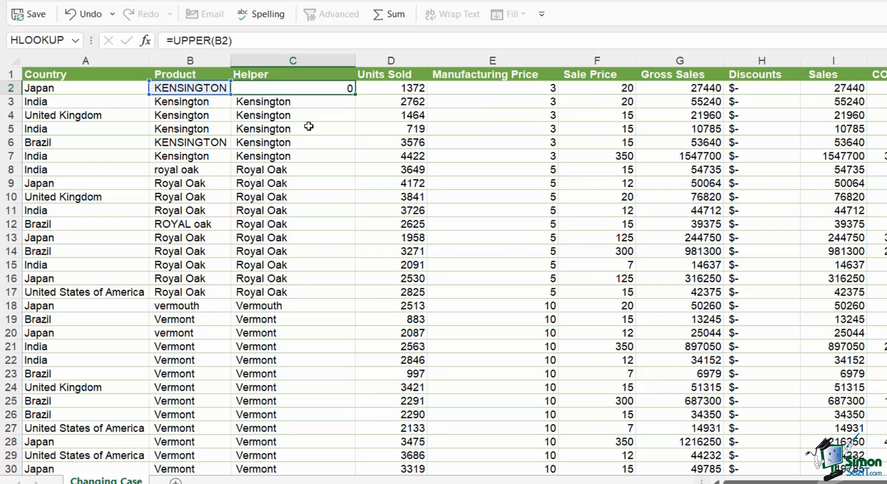
pyautogui.click(293, 102)
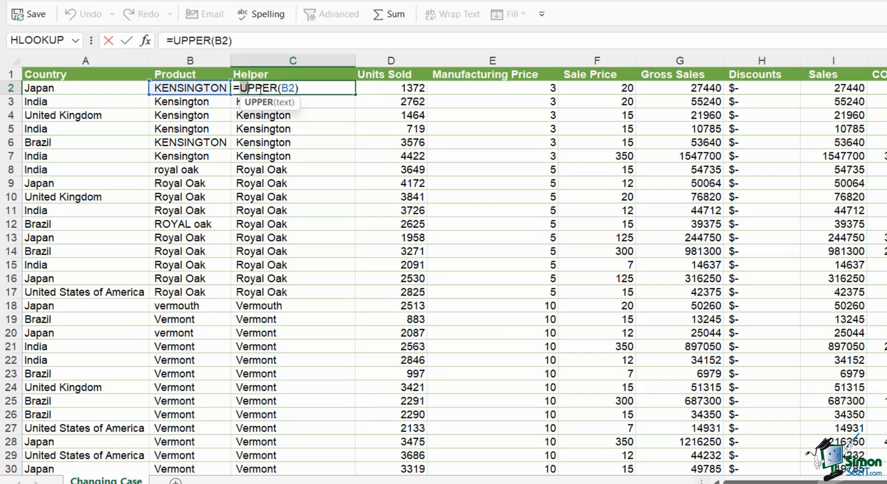
pyautogui.write('LOWE')
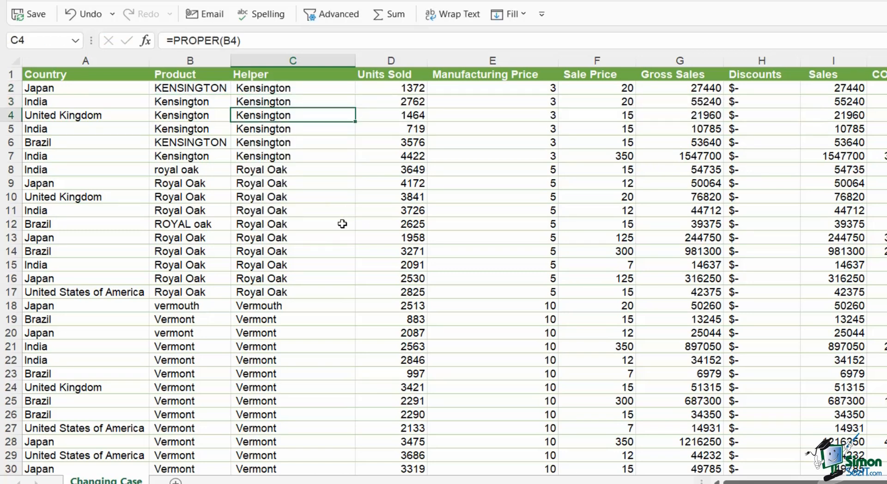
pyautogui.click(292, 88)
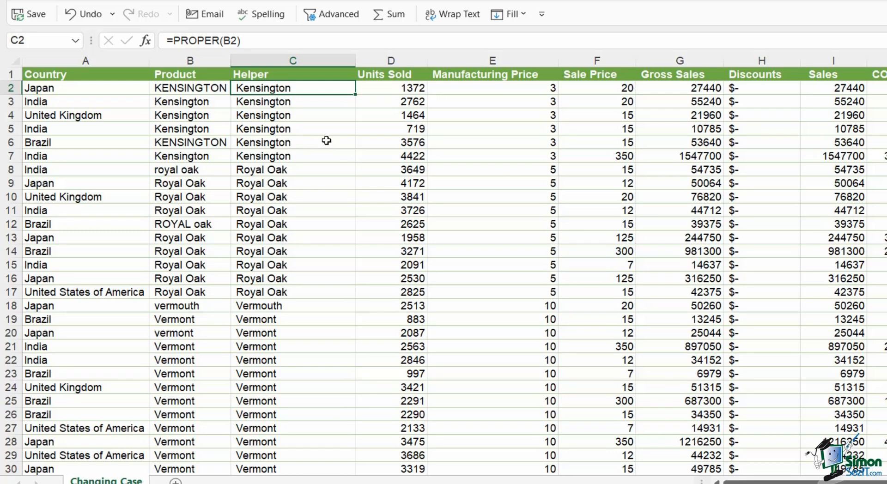
pyautogui.moveTo(326, 151)
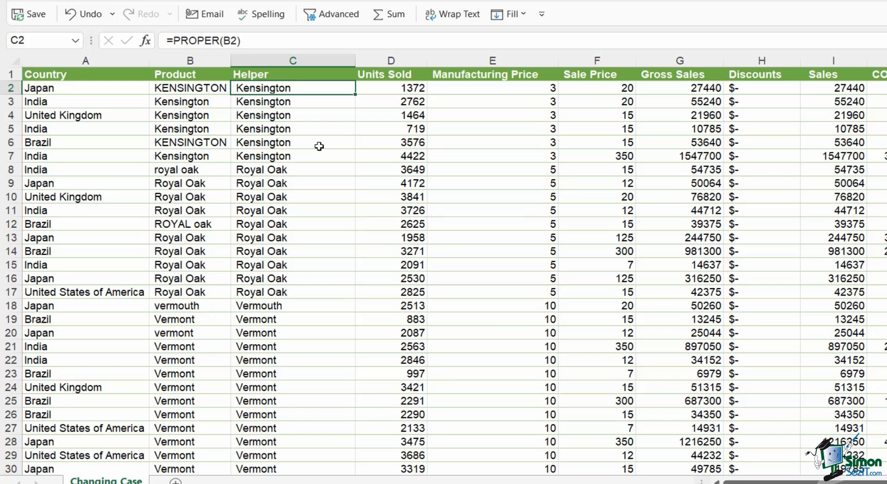
pyautogui.moveTo(309, 97)
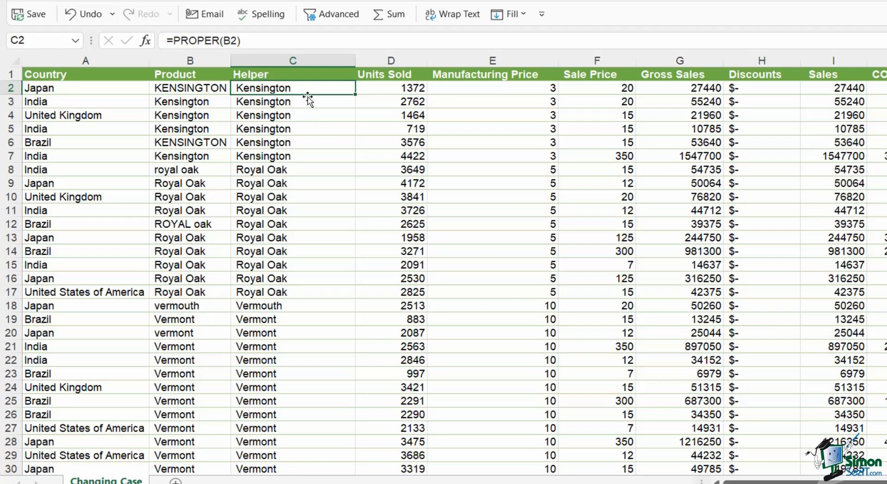
pyautogui.press('Delete')
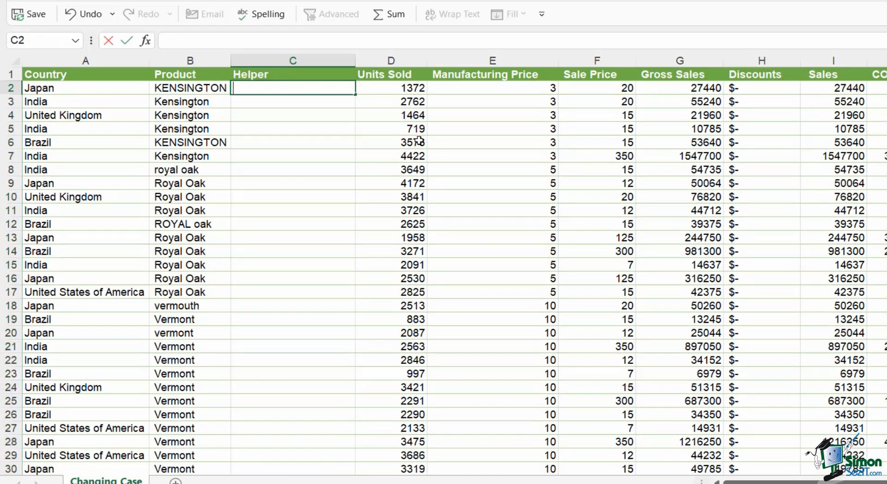
# - Enter =TRIM(B2) in C2 and fill it down to row 14
pyautogui.write('t')
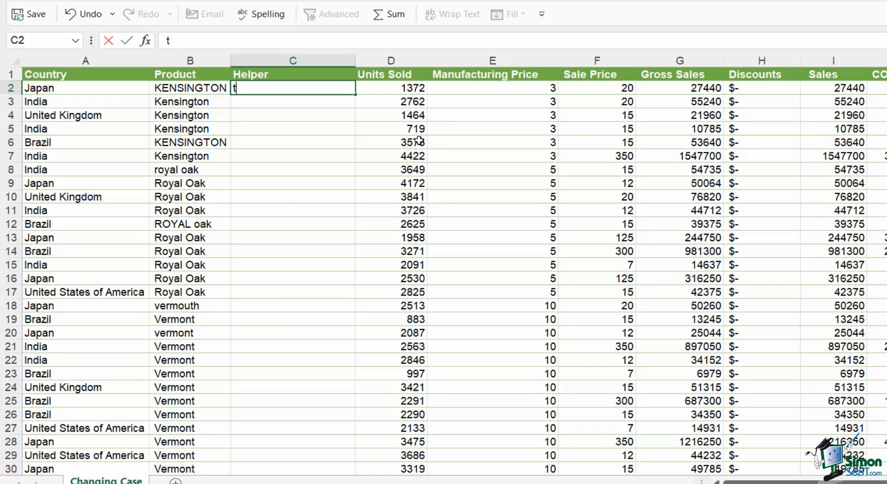
pyautogui.write('=trim')
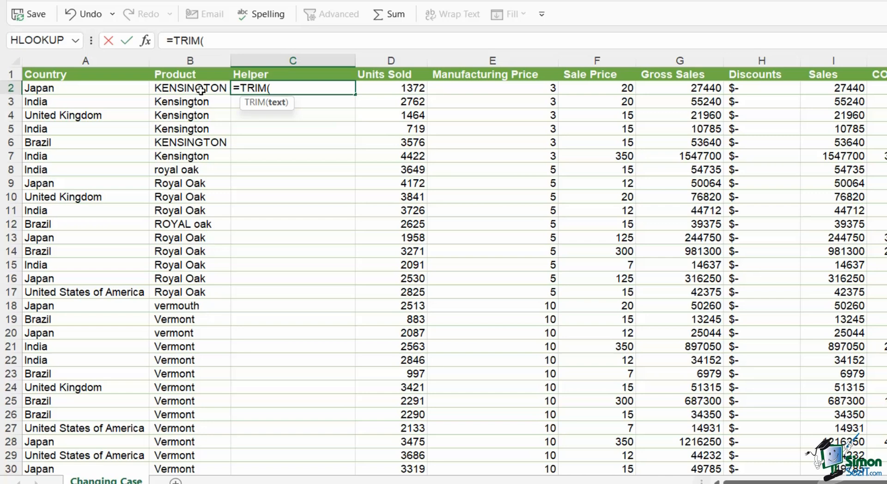
pyautogui.click(189, 87)
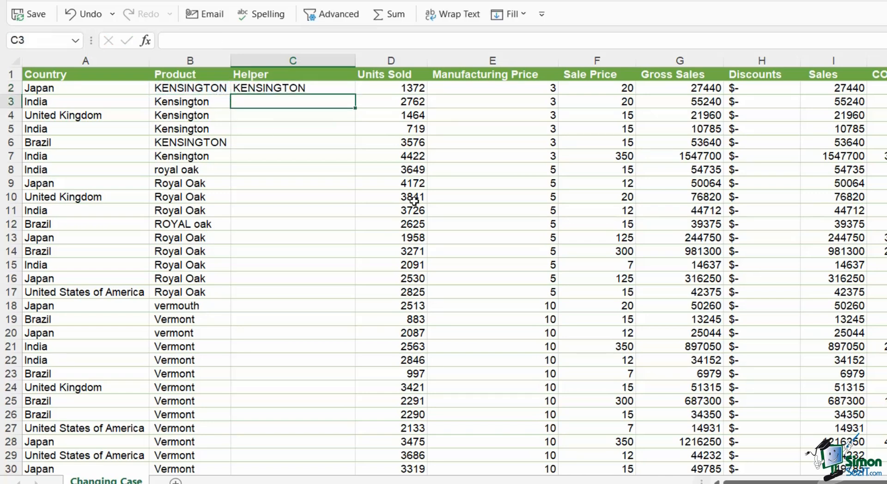
pyautogui.click(292, 88)
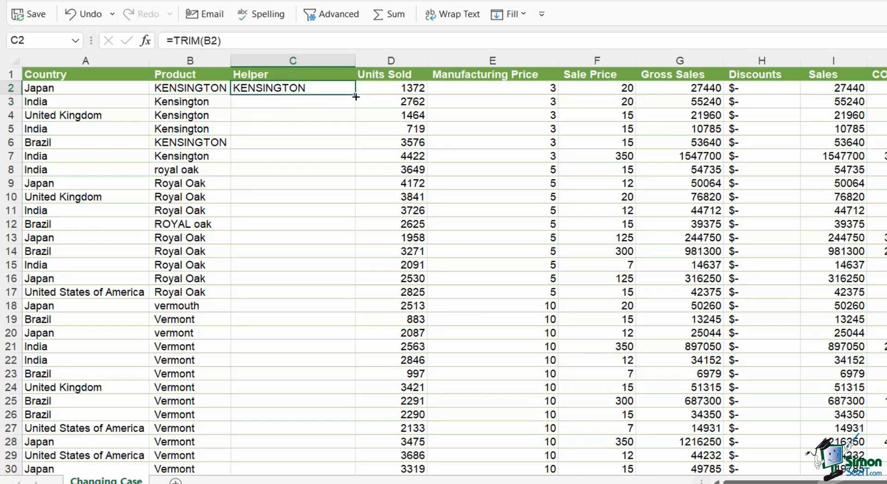
pyautogui.moveTo(355, 96); pyautogui.dragTo(356, 257)
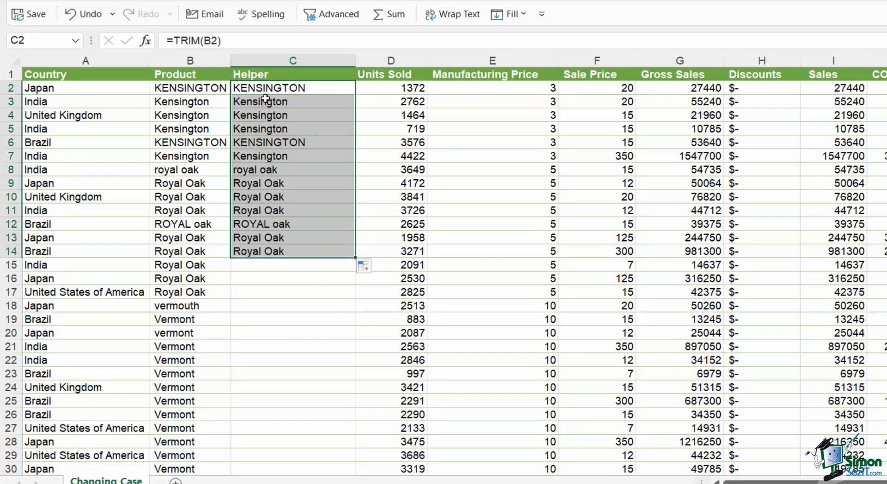
# - Compare the trimmed result with the original B2 entry, then clear the Helper cells
pyautogui.click(293, 88)
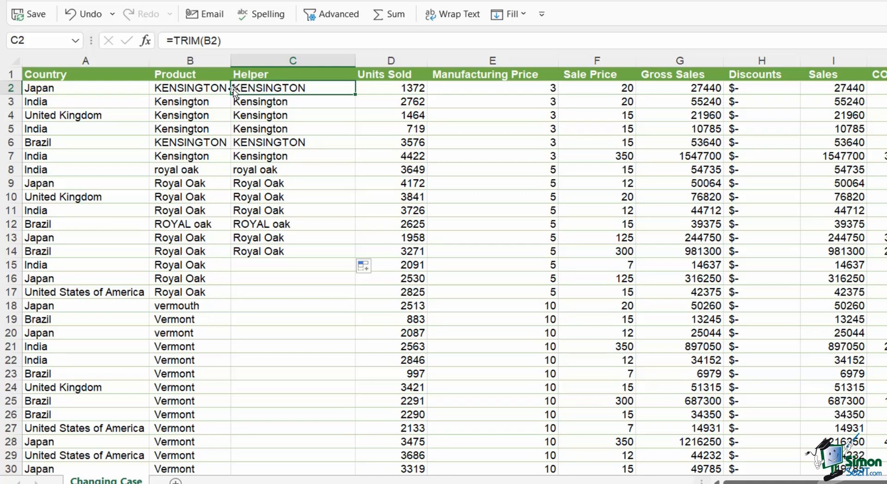
pyautogui.click(189, 88)
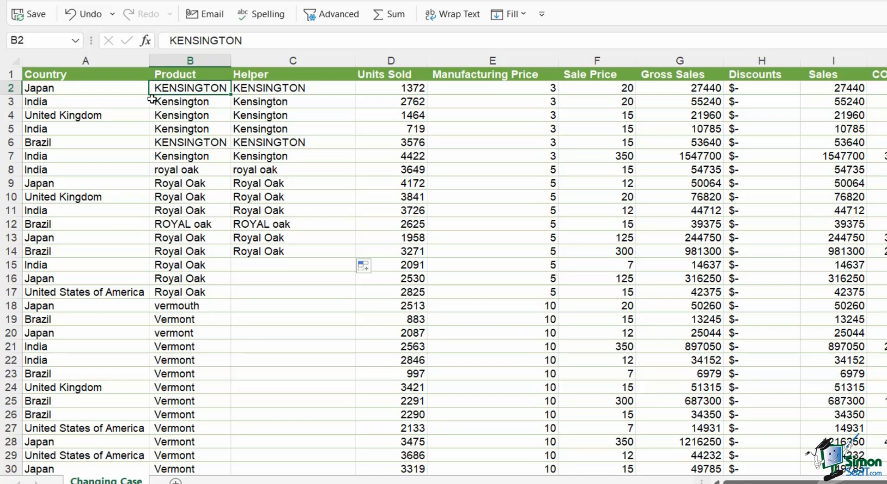
pyautogui.click(292, 87)
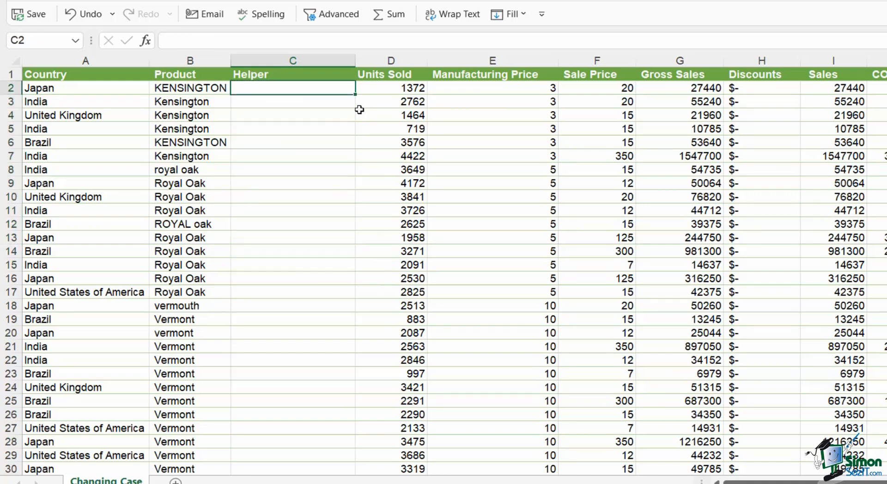
pyautogui.moveTo(360, 127)
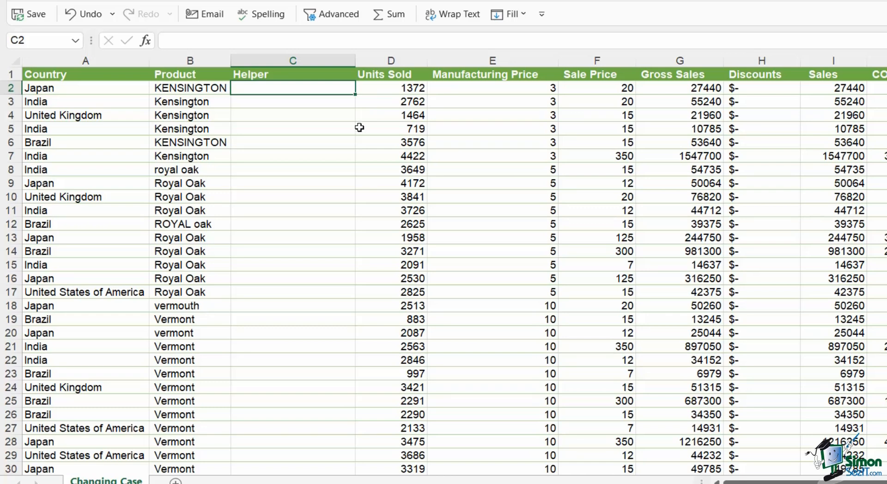
pyautogui.moveTo(213, 157)
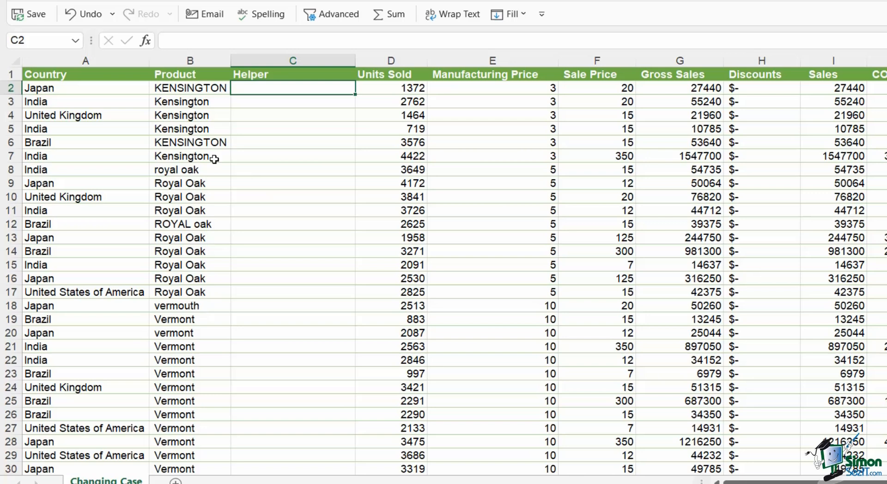
# - Break the royal oak entry in B8 onto two lines with Alt+Enter
pyautogui.click(190, 155)
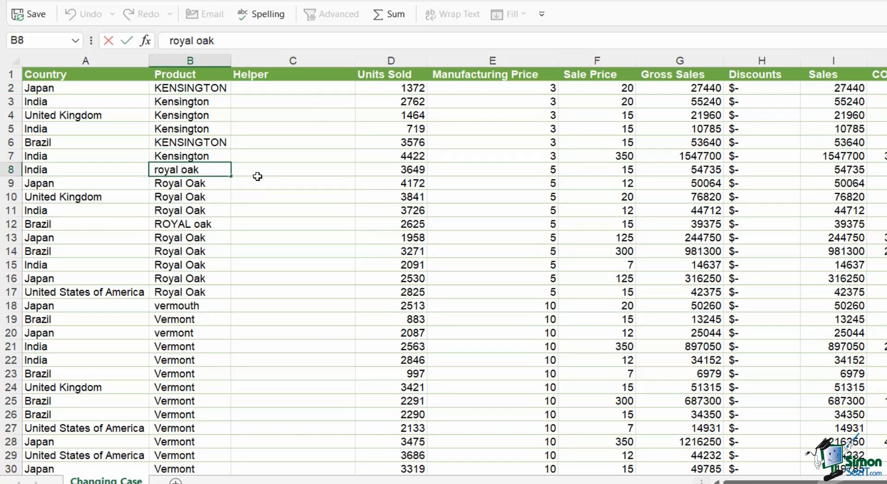
pyautogui.press('alt+enter')
pyautogui.write('=CLEAN(')
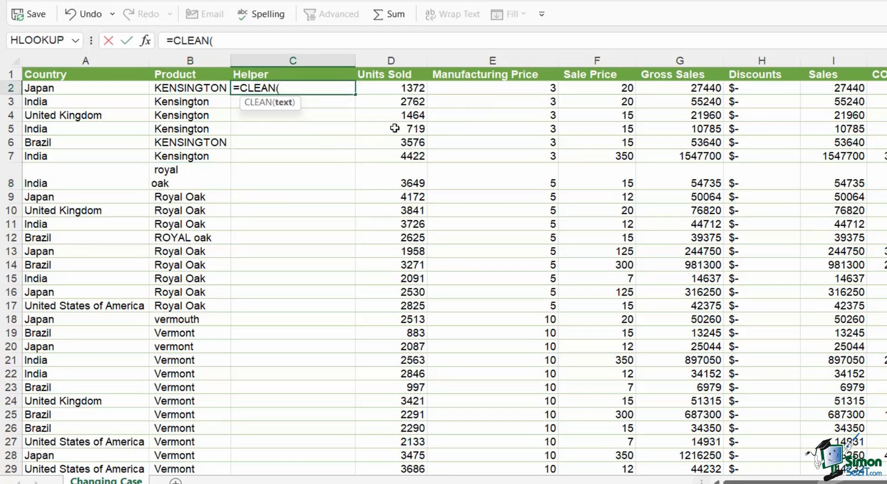
# - Finish =CLEAN(B2), fill it down the Helper column, then undo the cleaning steps and line break
pyautogui.click(189, 87)
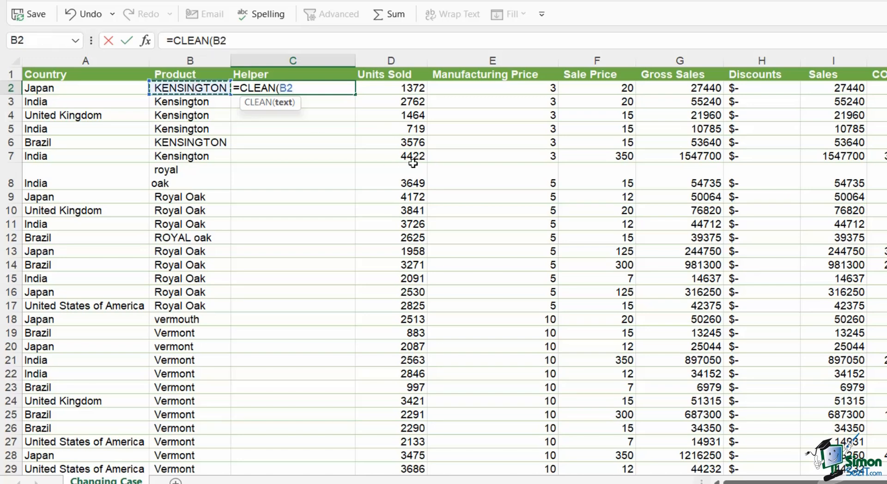
pyautogui.write(')#')
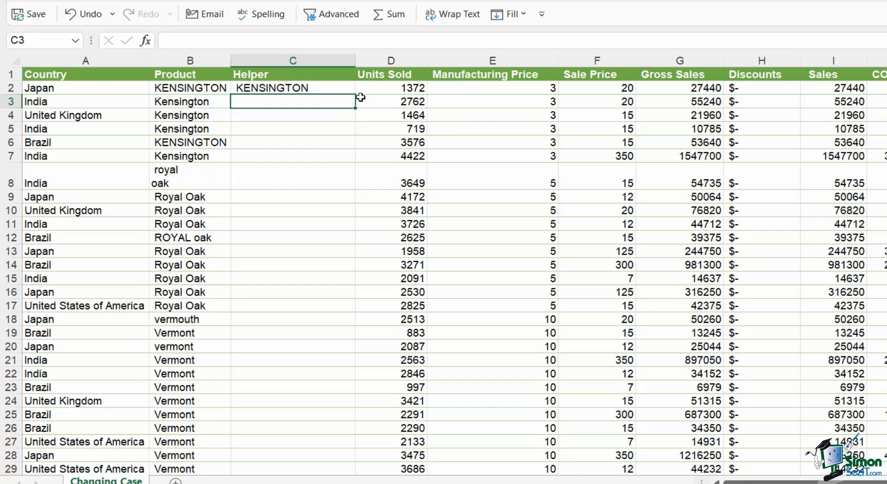
pyautogui.moveTo(355, 93); pyautogui.dragTo(355, 278)
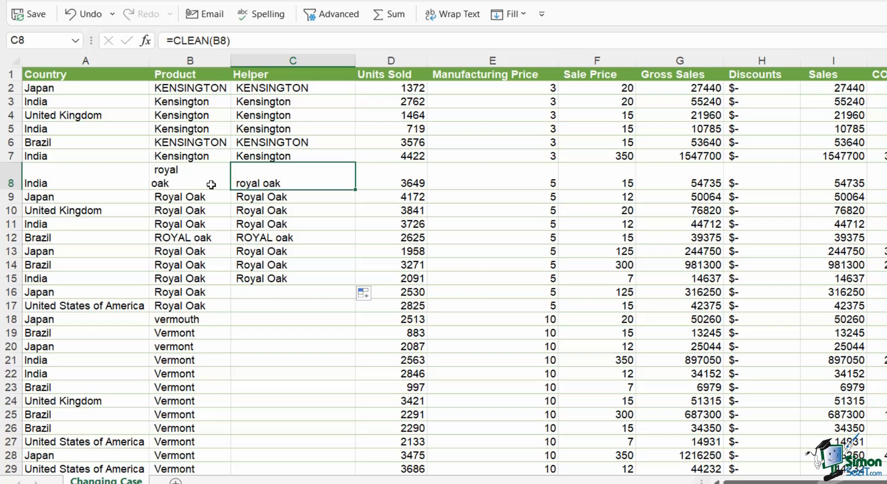
pyautogui.click(84, 14)
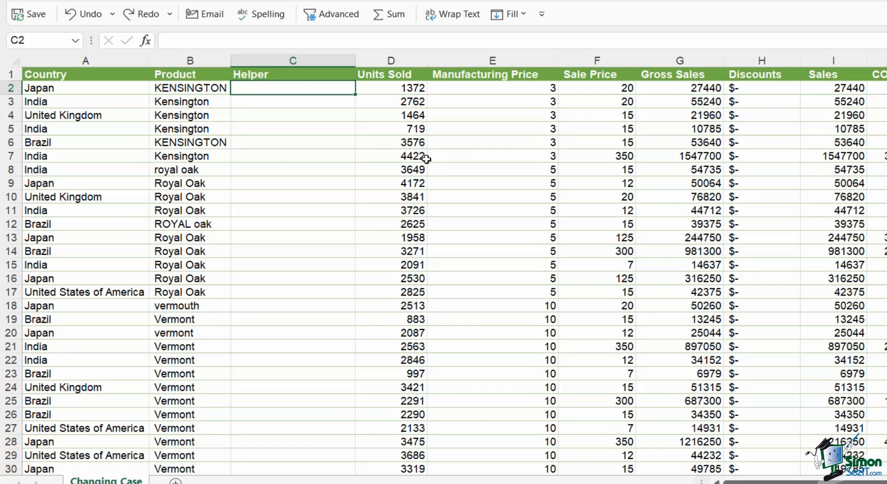
# - Enter =PROPER(TRIM(CLEAN(B2))) in C2 for the Helper column, then select the Product column
pyautogui.write('=')
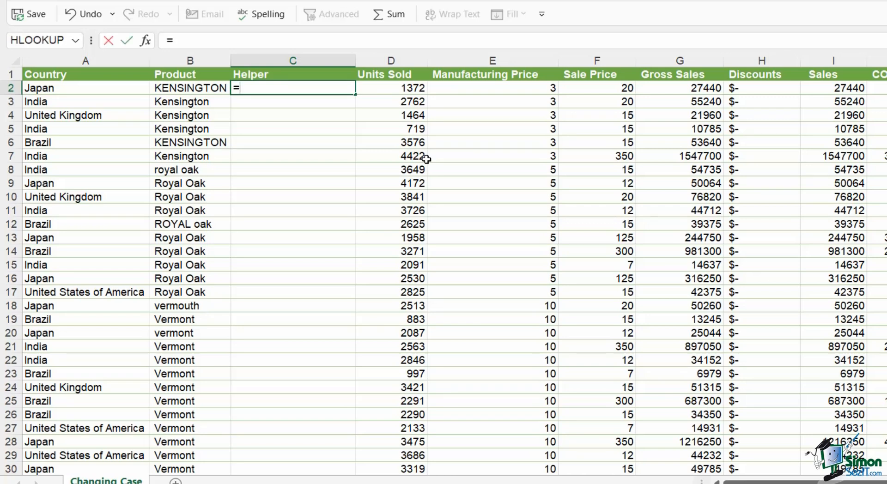
pyautogui.write('PROPER(')
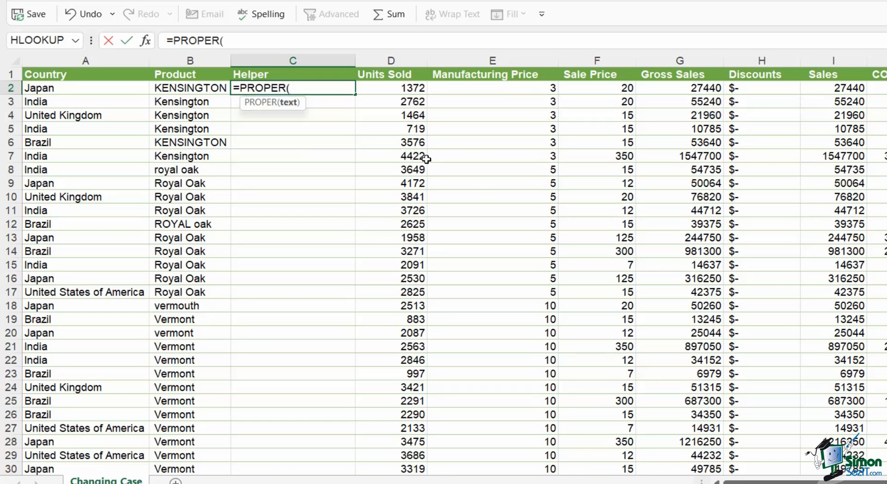
pyautogui.write('TRIM(')
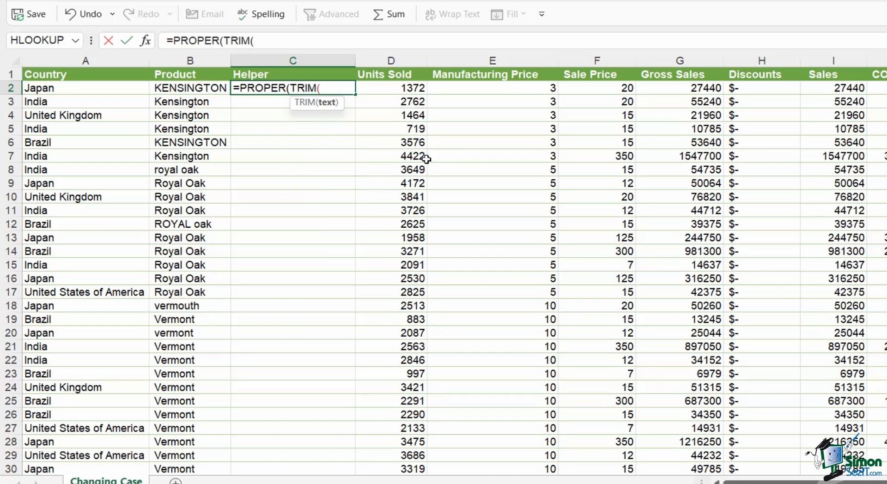
pyautogui.write('CLEAN')
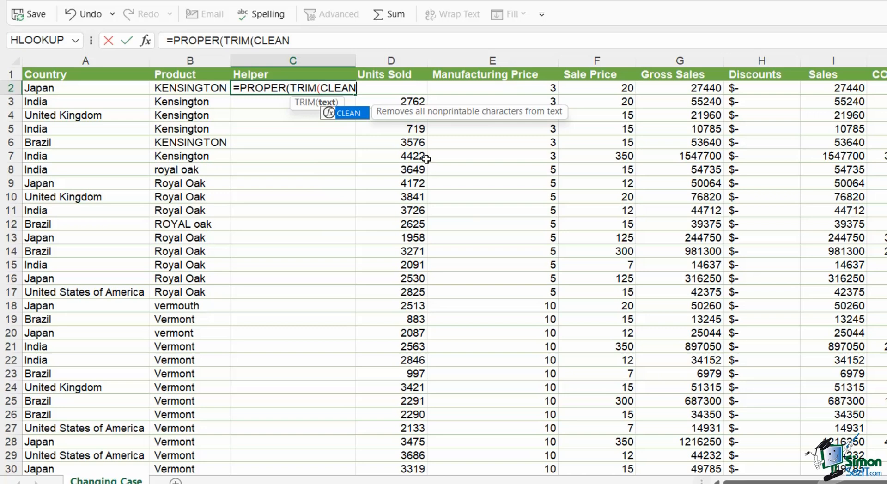
pyautogui.write('(')
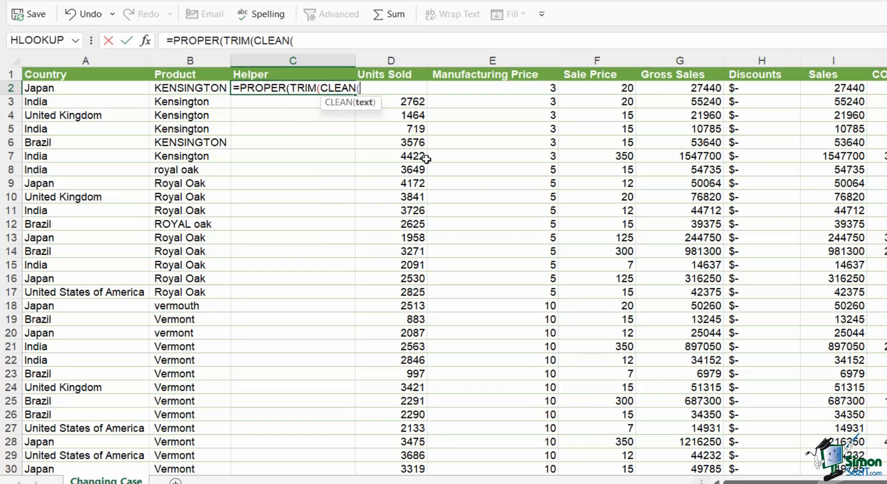
pyautogui.moveTo(226, 93)
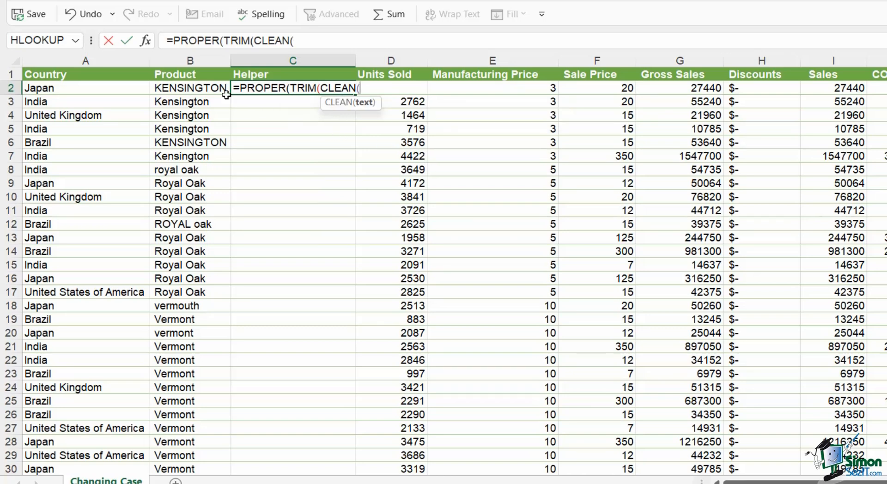
pyautogui.click(189, 87)
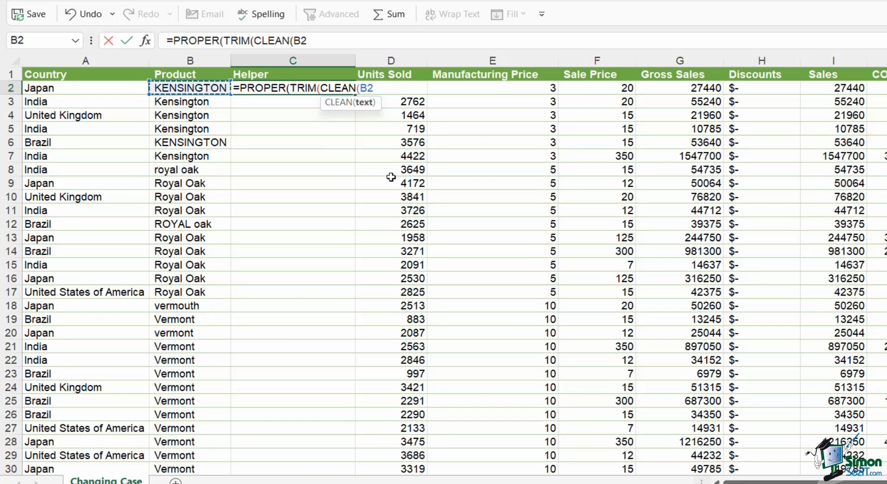
pyautogui.moveTo(399, 180)
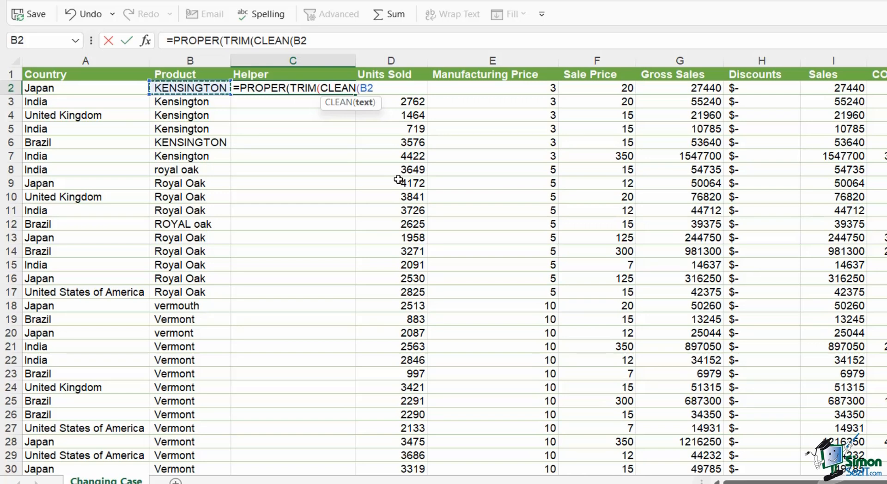
pyautogui.write(')')
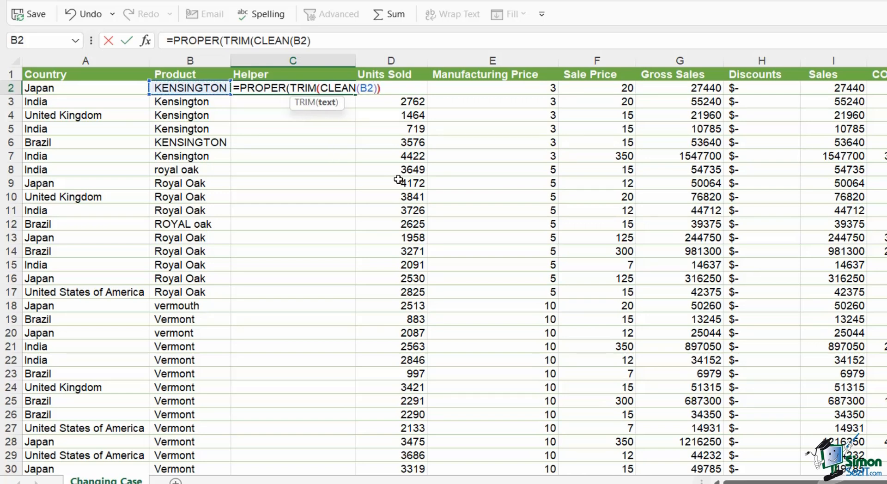
pyautogui.write(')')
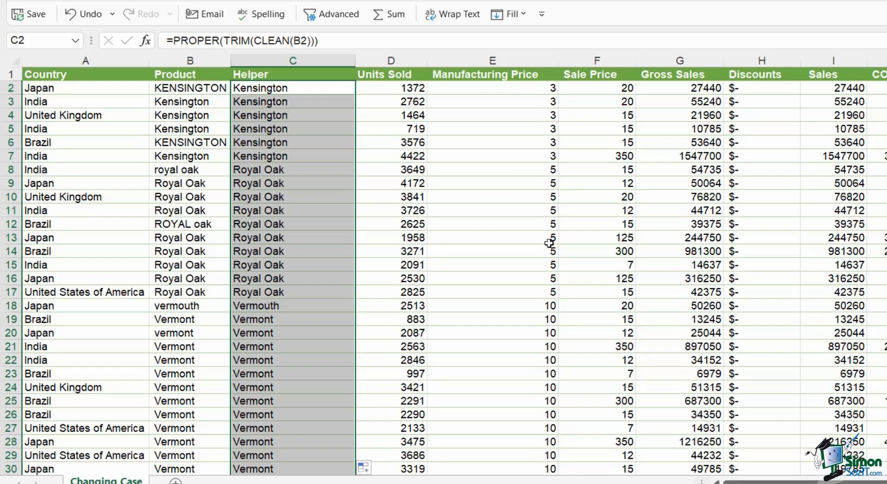
pyautogui.moveTo(464, 221)
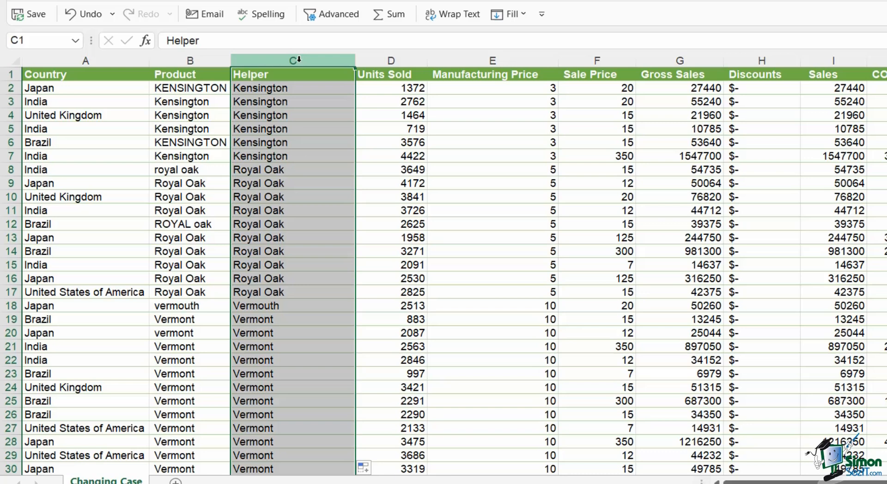
pyautogui.click(190, 74)
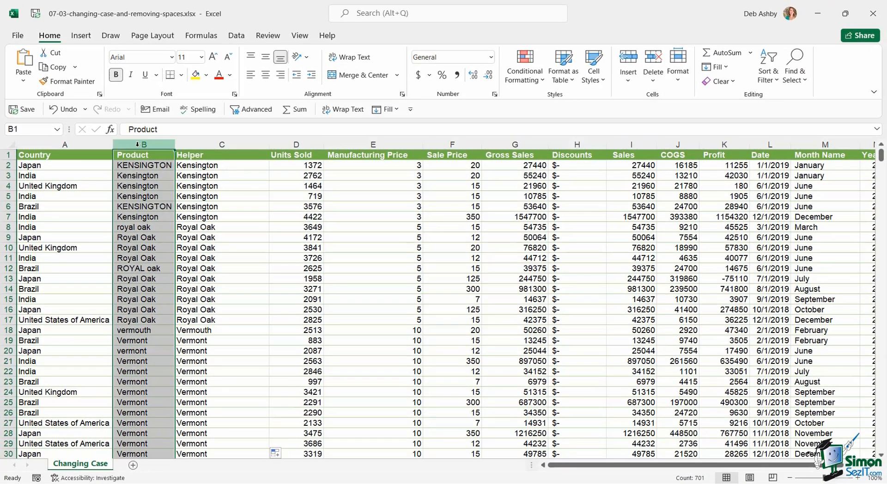
pyautogui.rightClick(143, 144)
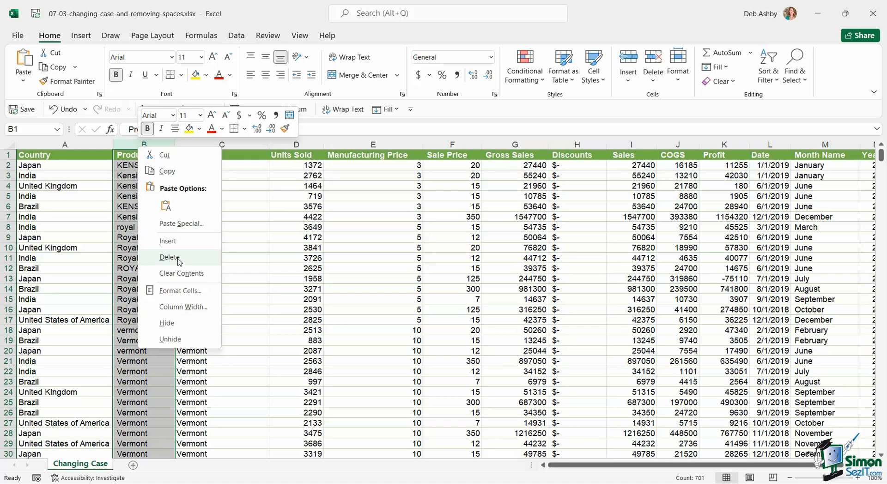
pyautogui.click(170, 258)
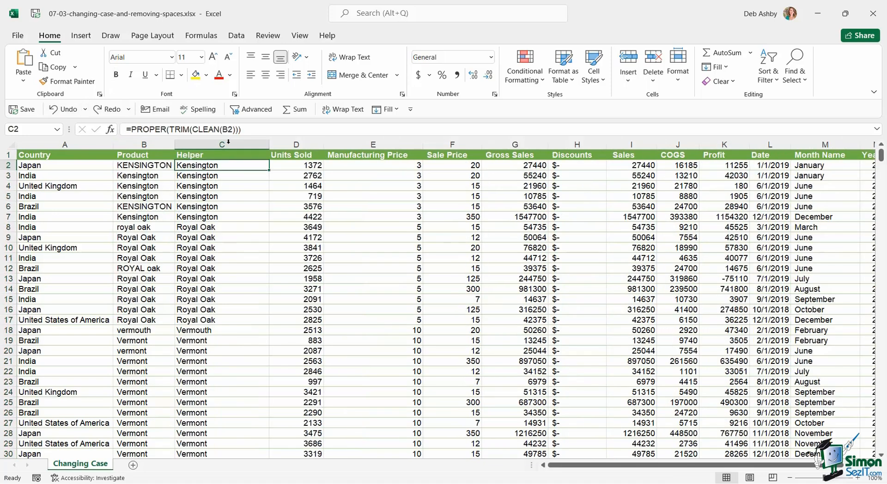
pyautogui.doubleClick(221, 165)
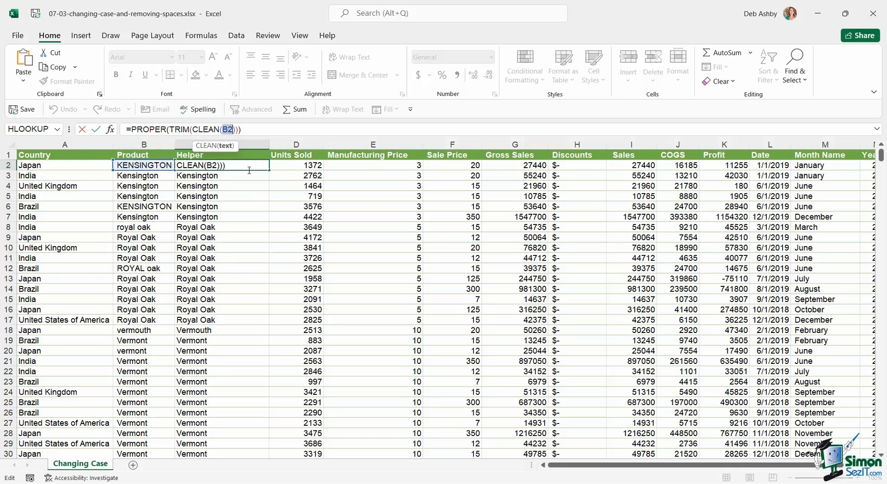
pyautogui.press('enter')
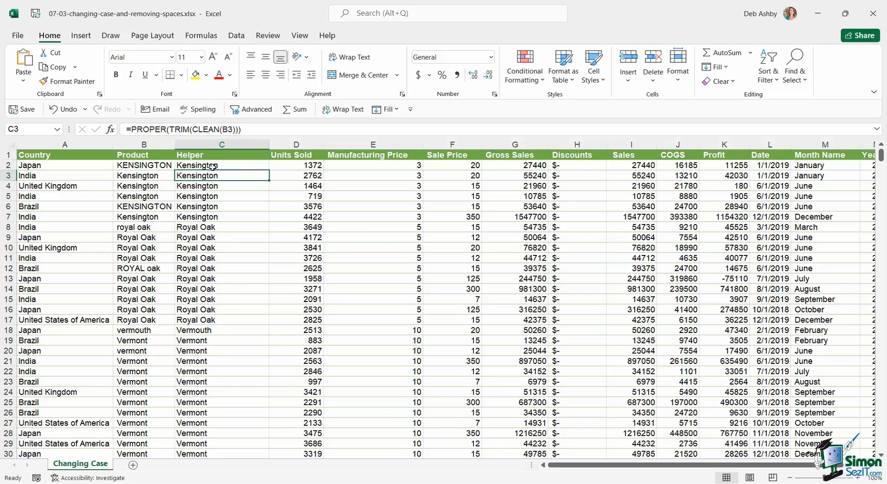
pyautogui.moveTo(222, 164); pyautogui.dragTo(221, 361)
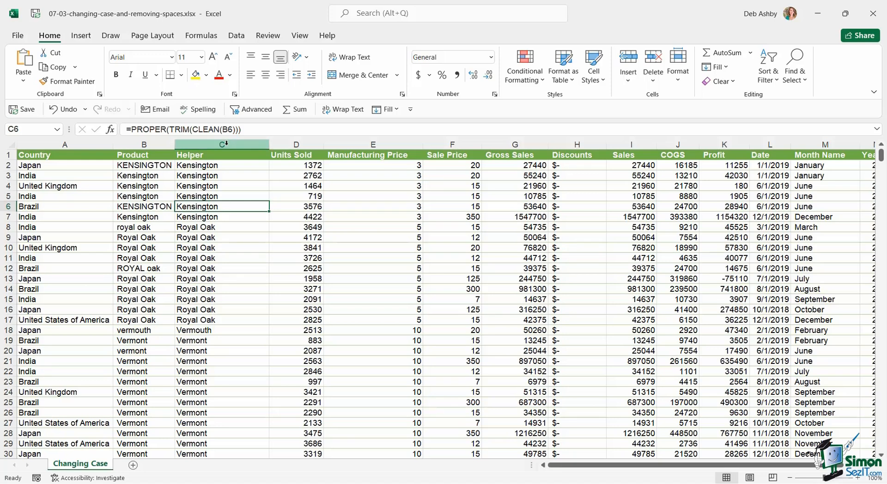
# - Copy the Helper column and paste it back as plain values
pyautogui.click(221, 144)
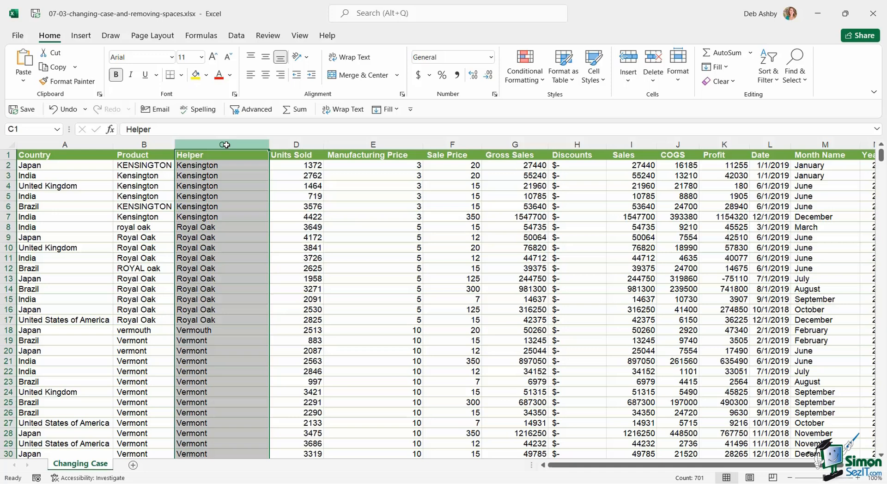
pyautogui.press('ctrl+c')
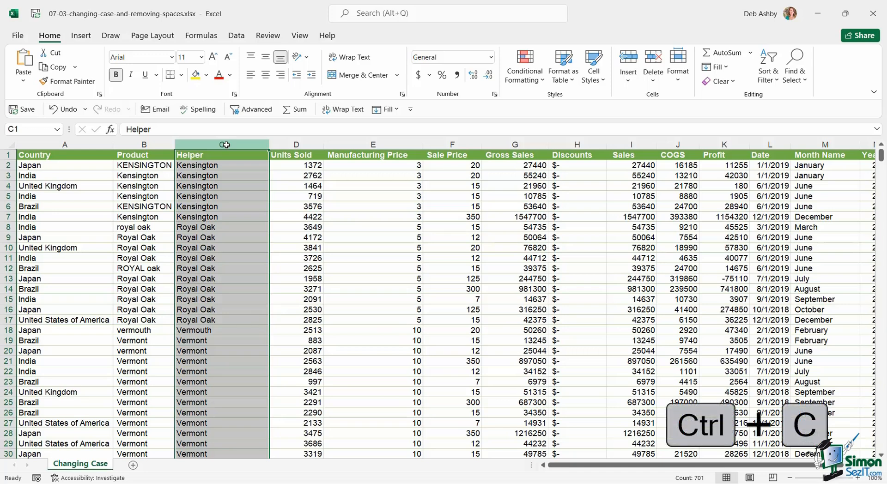
pyautogui.press('ctrl+c')
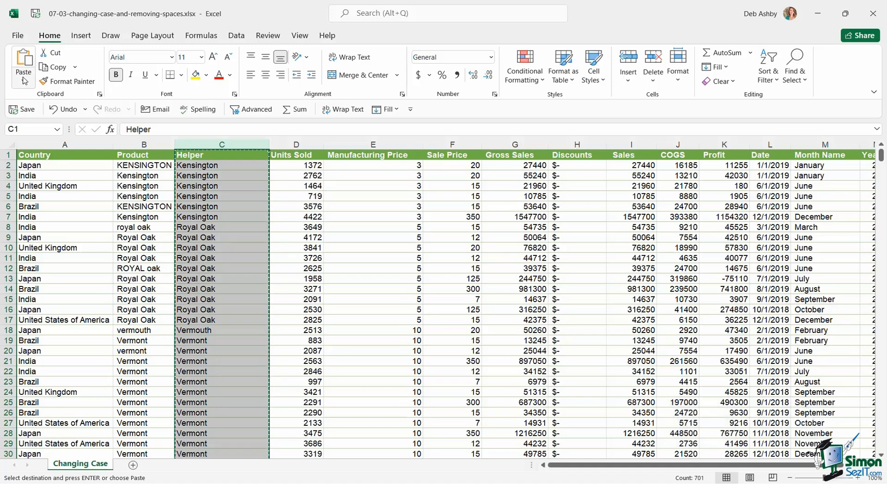
pyautogui.click(22, 64)
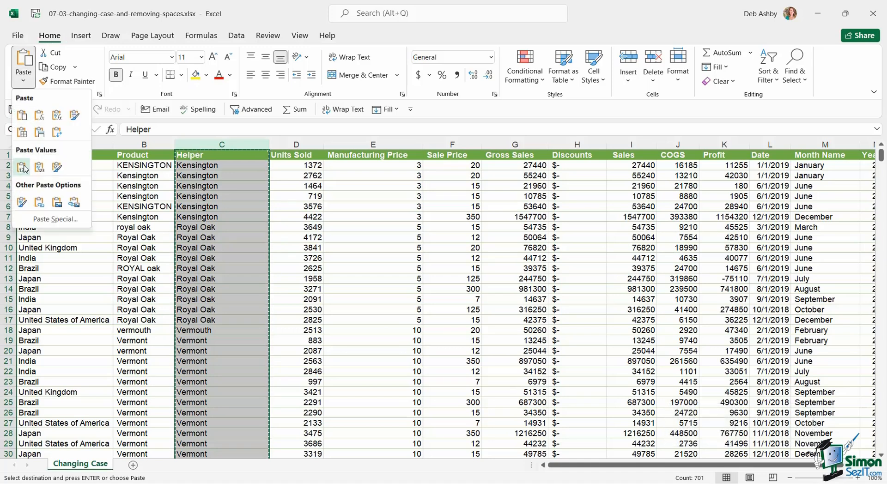
pyautogui.click(23, 166)
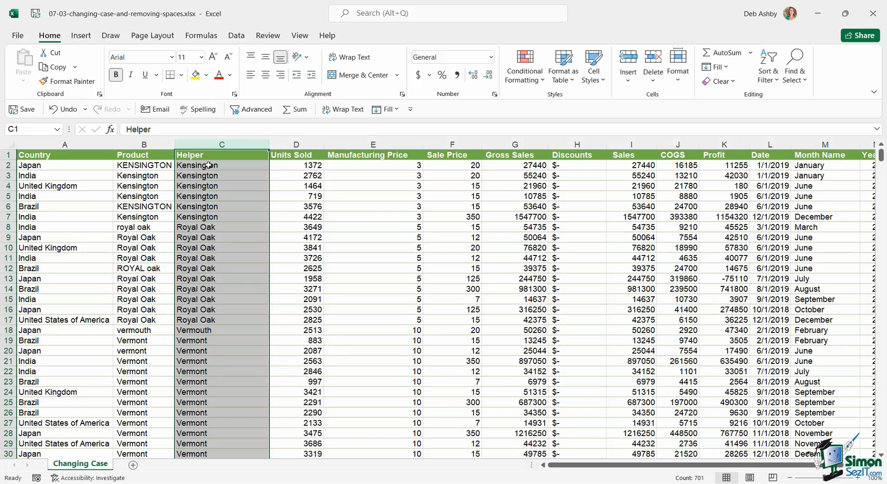
# - Check that Helper entries like Kensington and Royal Oak are now fixed values
pyautogui.click(221, 165)
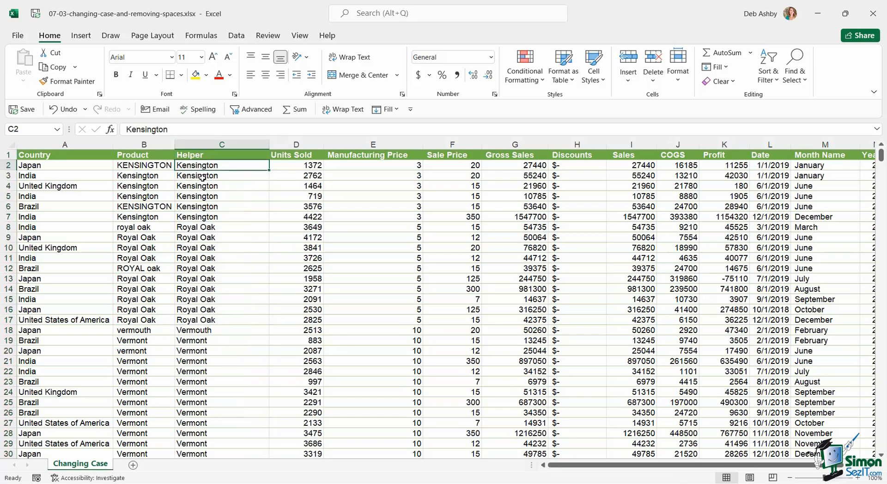
pyautogui.click(221, 227)
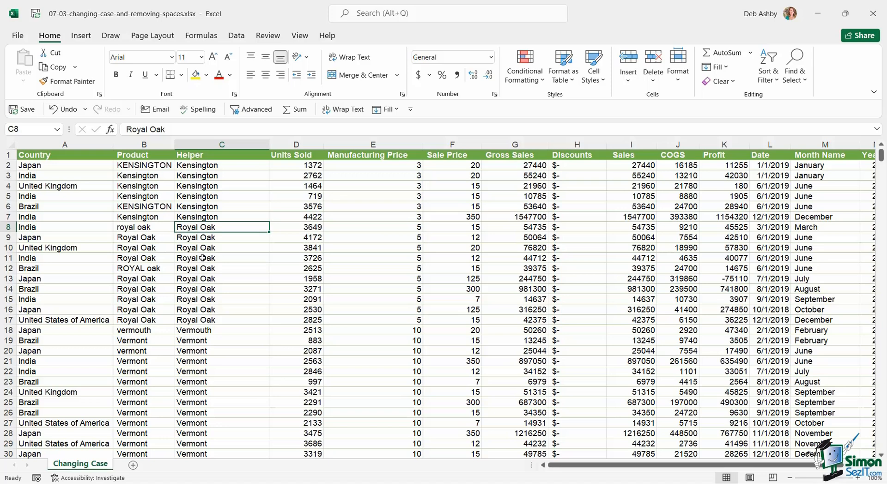
pyautogui.click(221, 258)
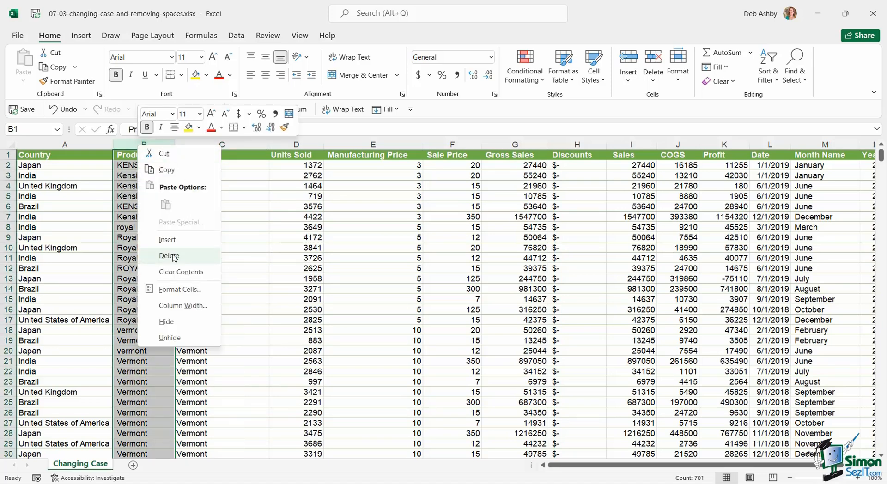
# - Delete the original Product column and rename the Helper heading to Product
pyautogui.click(169, 256)
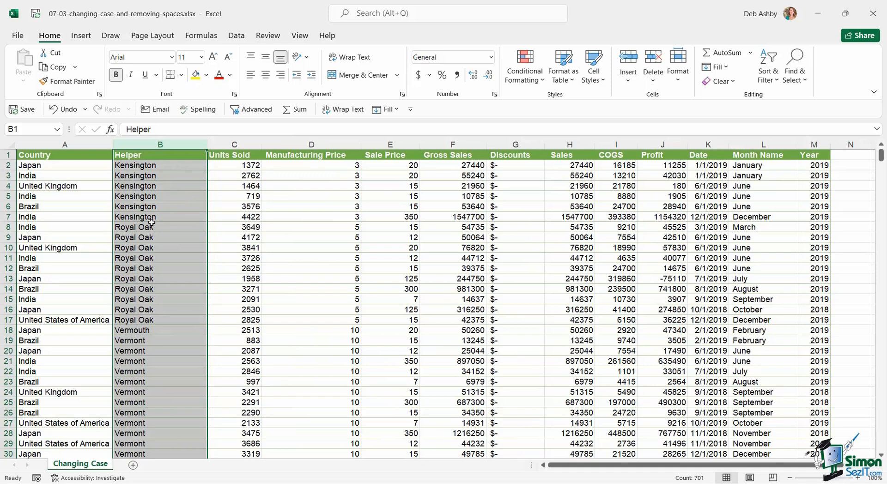
pyautogui.click(160, 165)
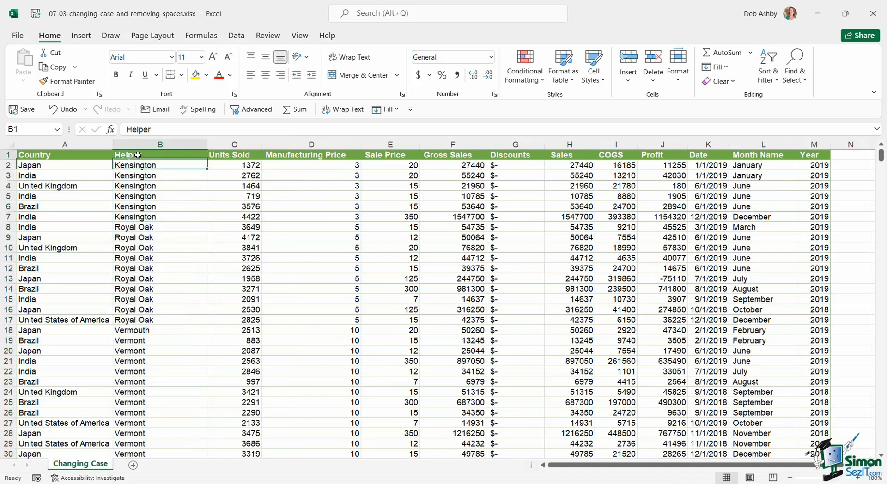
pyautogui.write('Product')
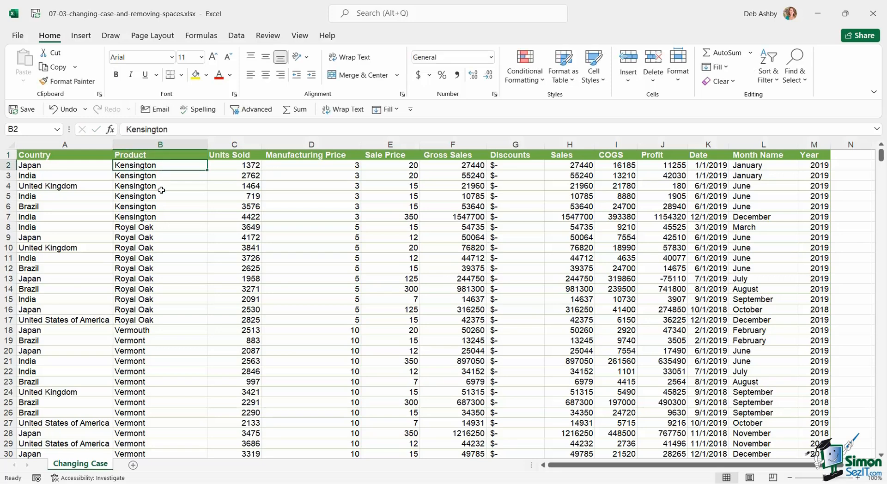
pyautogui.click(160, 186)
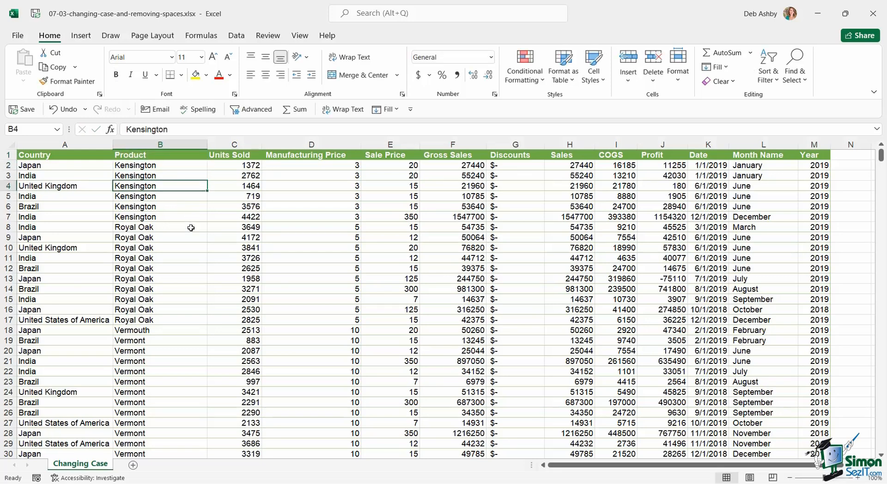
pyautogui.moveTo(24, 165)
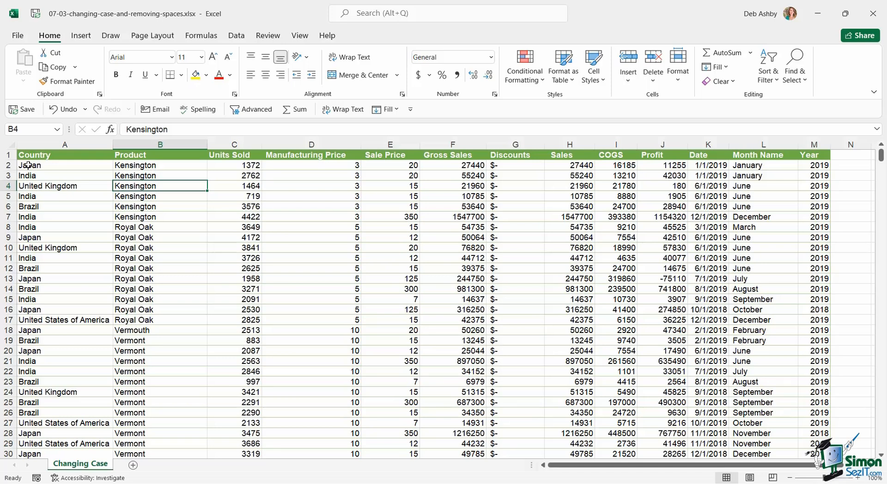
pyautogui.moveTo(105, 199)
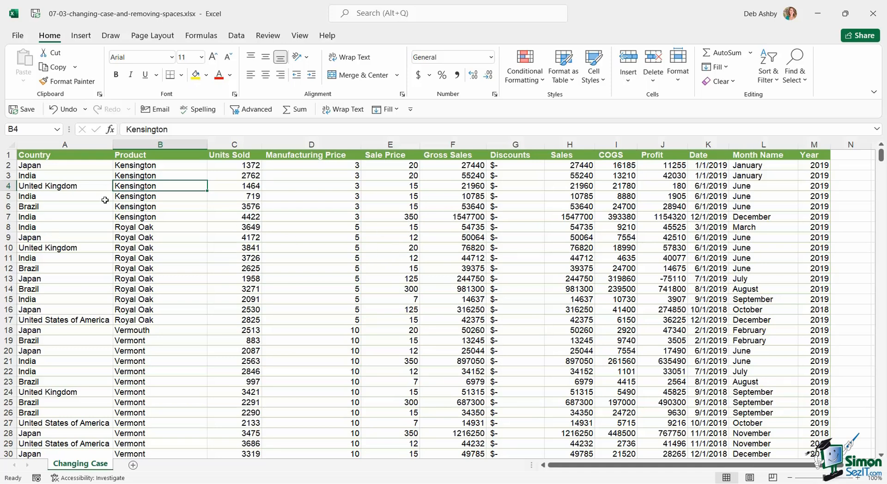
pyautogui.click(234, 154)
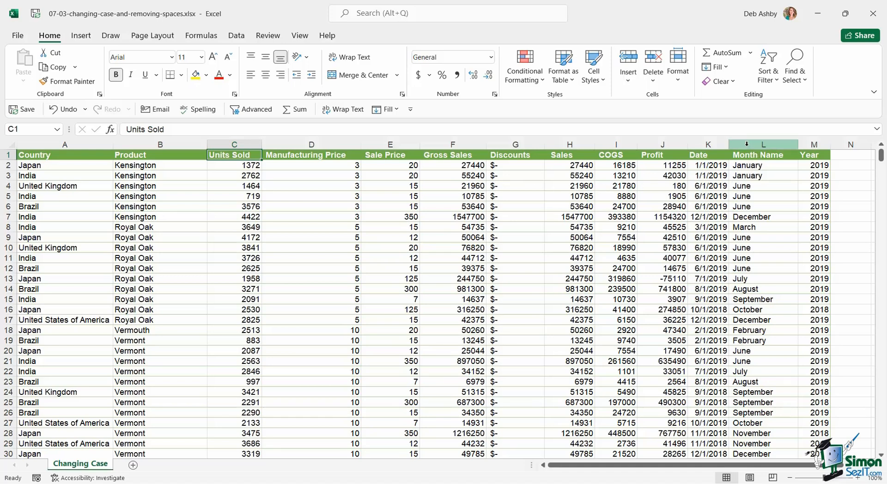
# - In new helper column M enter =TRIM(L2) and fill it down all rows
pyautogui.click(762, 144)
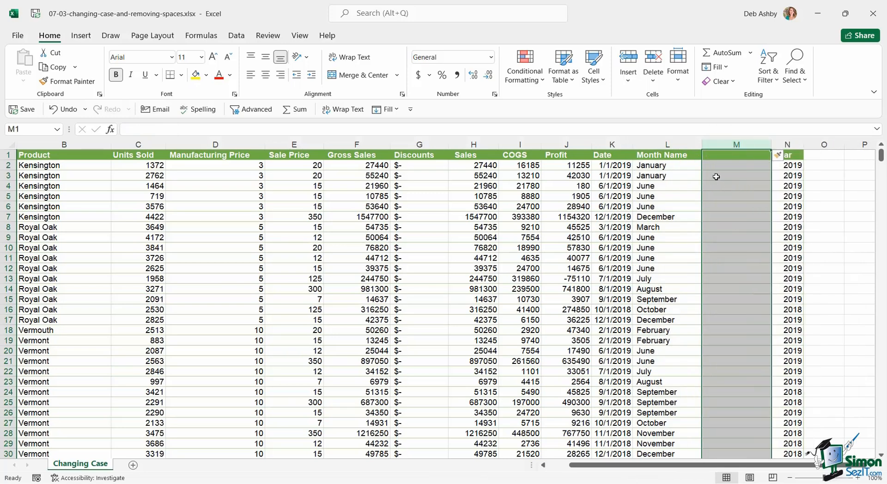
pyautogui.write('=TRIM(')
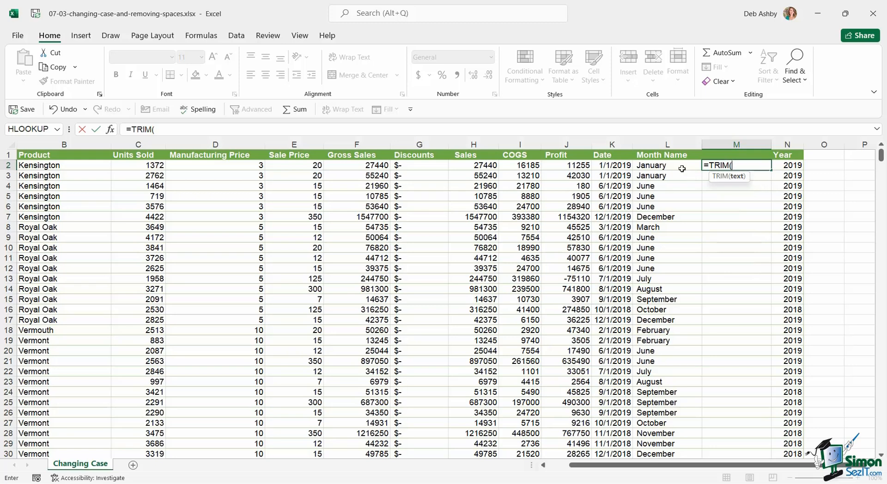
pyautogui.click(651, 164)
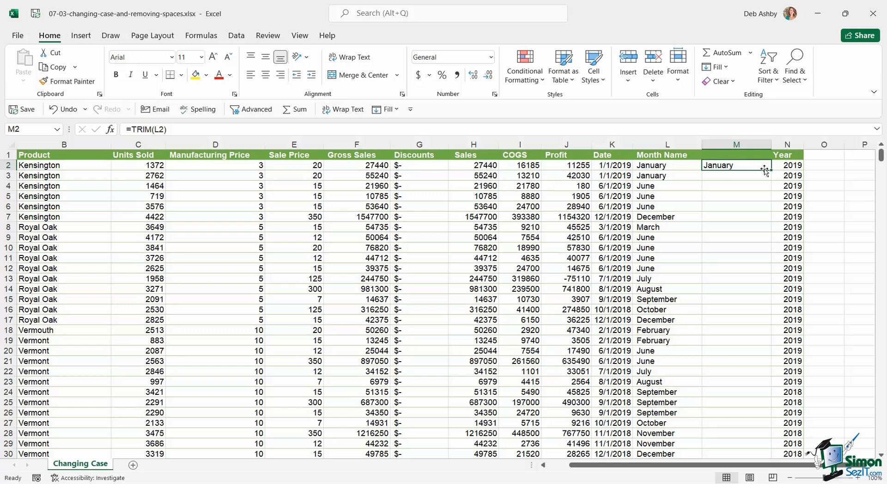
pyautogui.moveTo(767, 170); pyautogui.dragTo(766, 452)
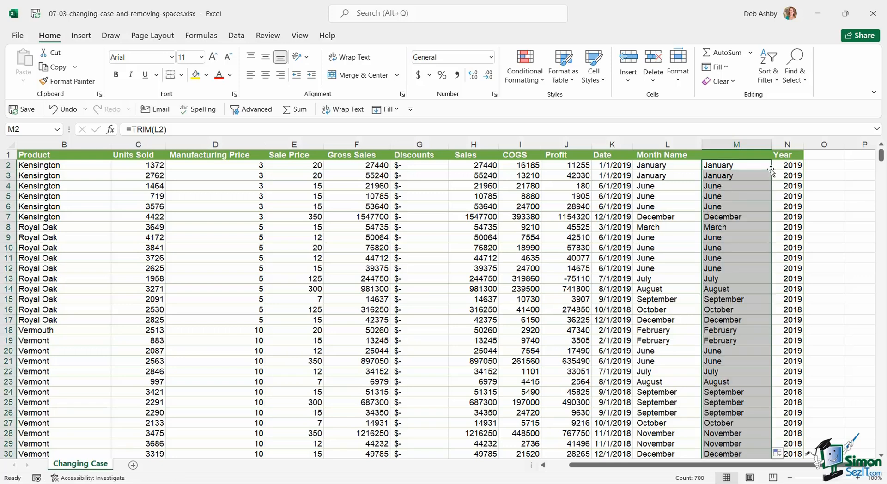
pyautogui.moveTo(732, 220)
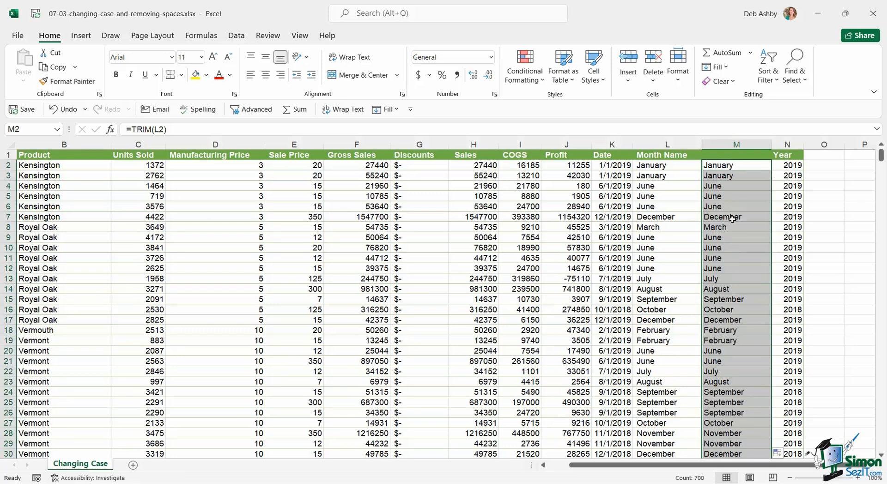
# - Copy the trimmed month names and paste them as values over the Month Name column
pyautogui.press('ctrl+c')
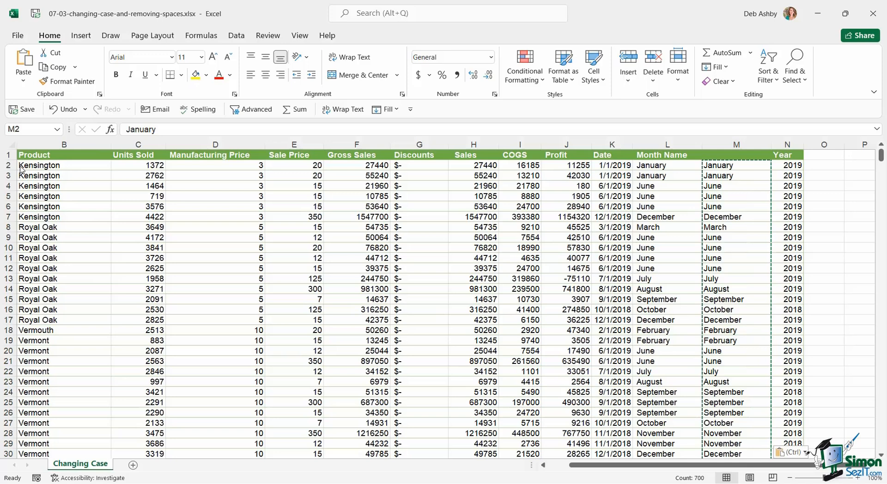
pyautogui.click(736, 144)
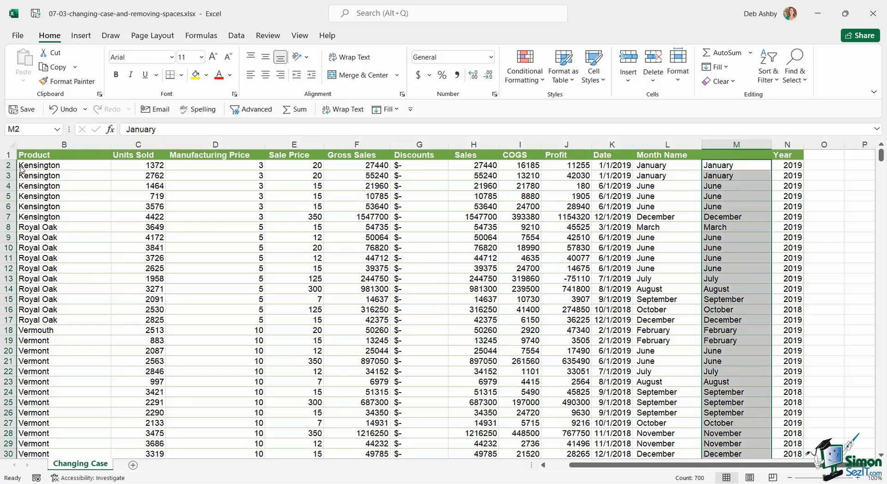
pyautogui.click(666, 155)
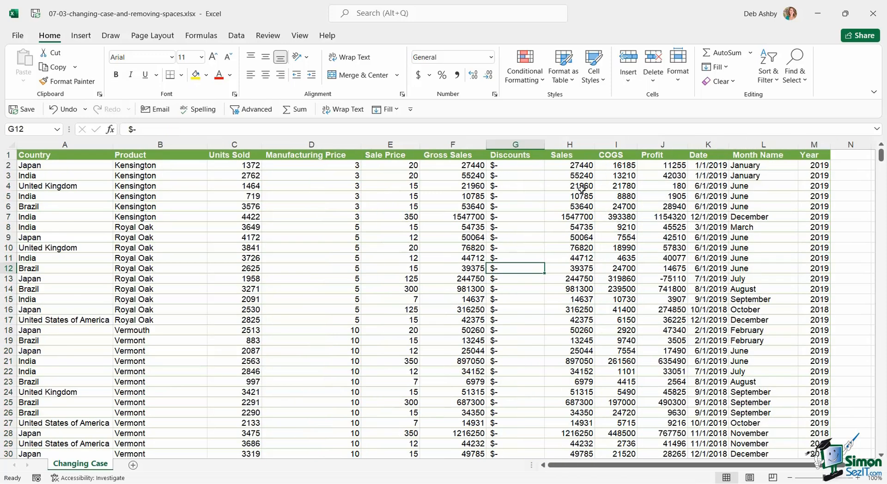
# - Select Manufacturing Price through Profit for every data row to apply Accounting format
pyautogui.click(570, 176)
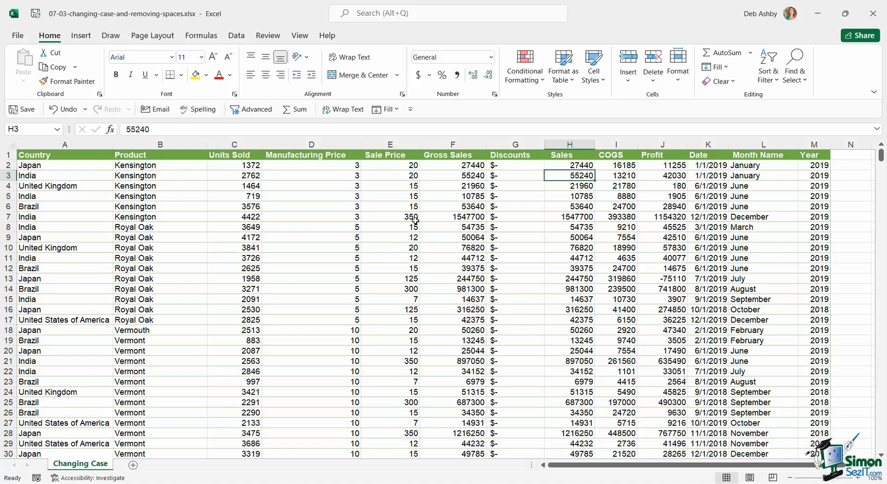
pyautogui.click(310, 164)
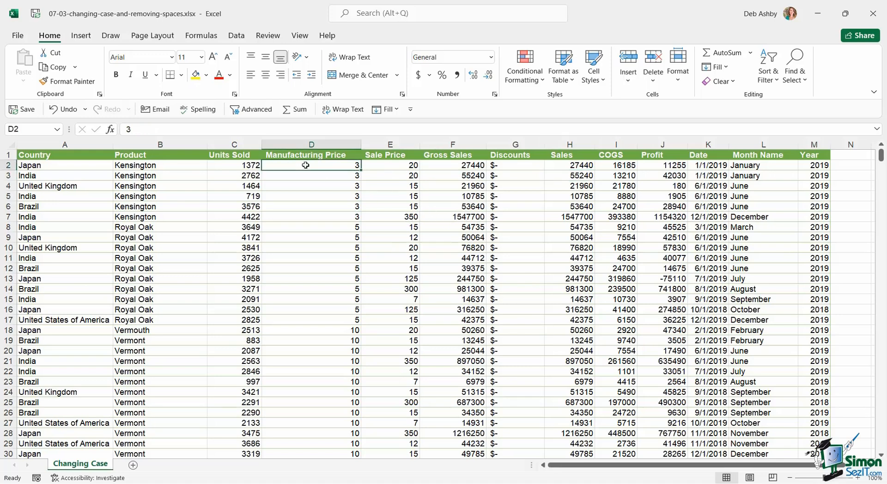
pyautogui.moveTo(311, 164); pyautogui.dragTo(452, 165)
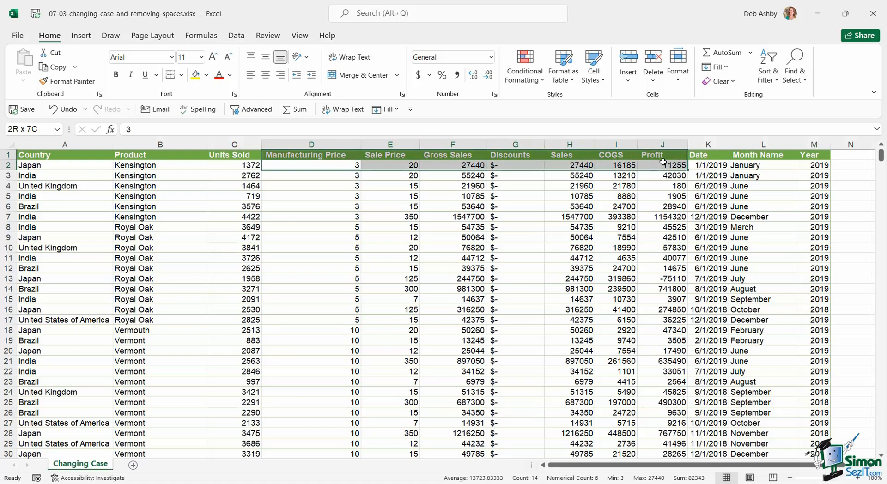
pyautogui.click(310, 165)
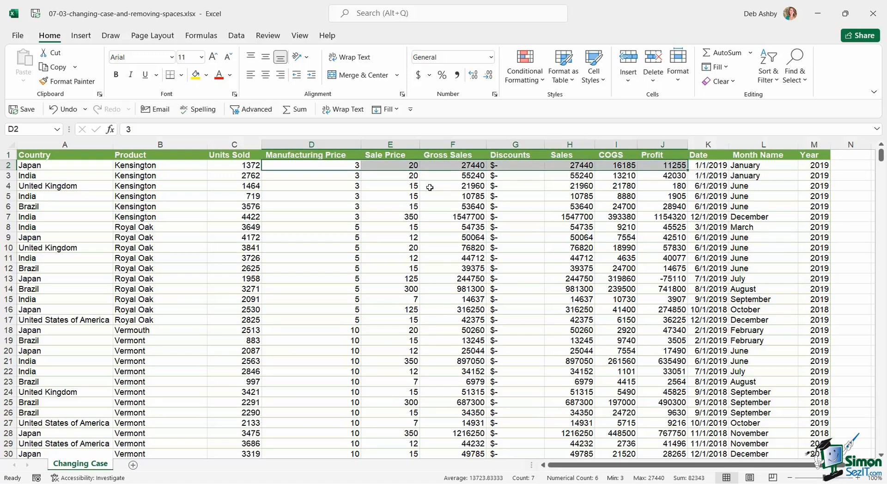
pyautogui.moveTo(526, 211)
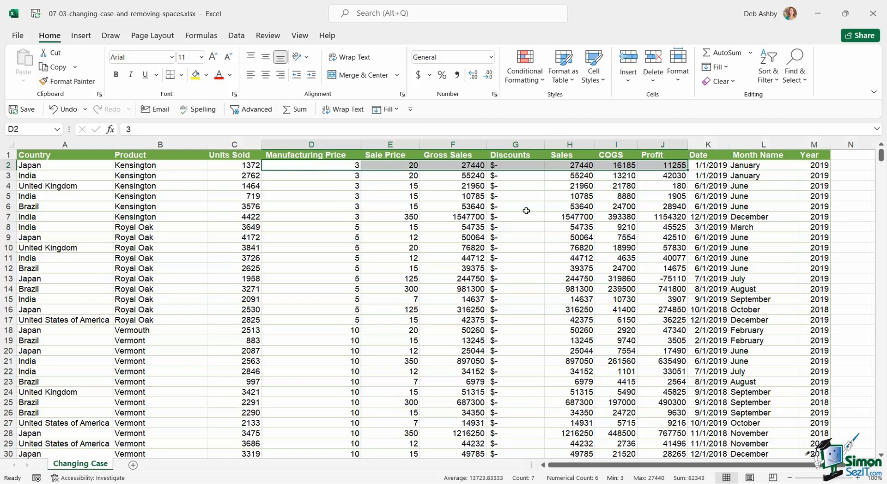
pyautogui.press('ctrl+shift+down')
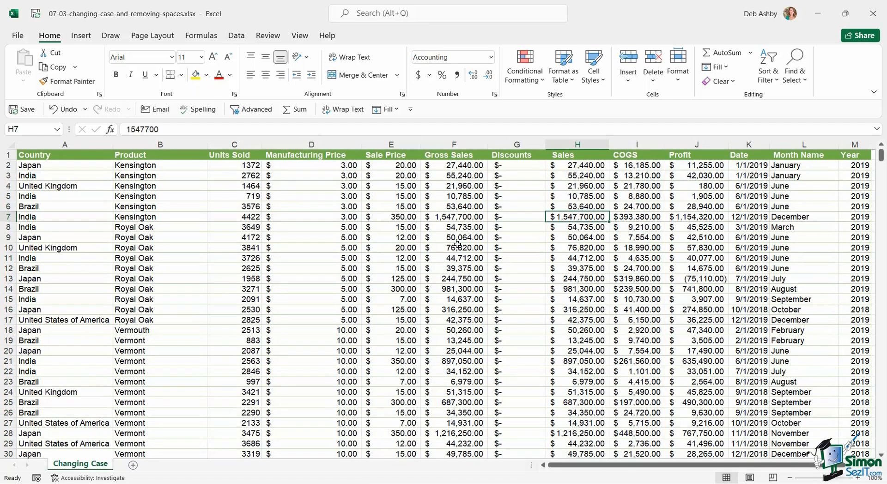
pyautogui.moveTo(456, 274)
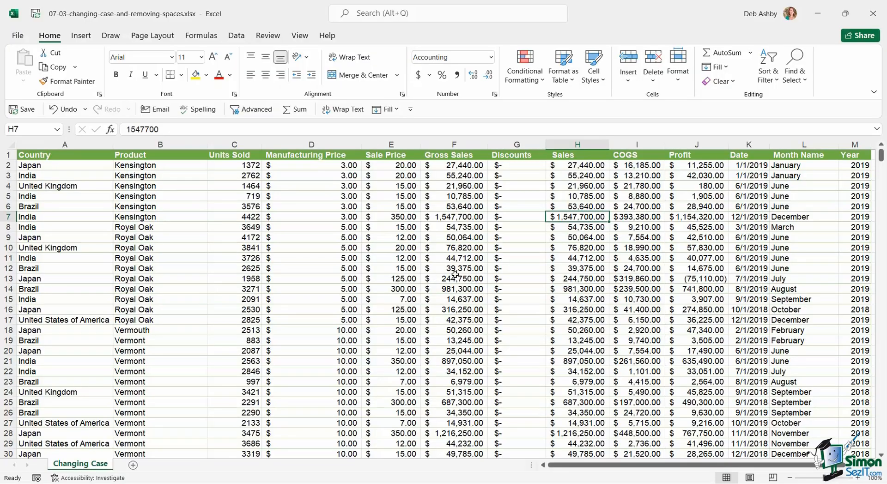